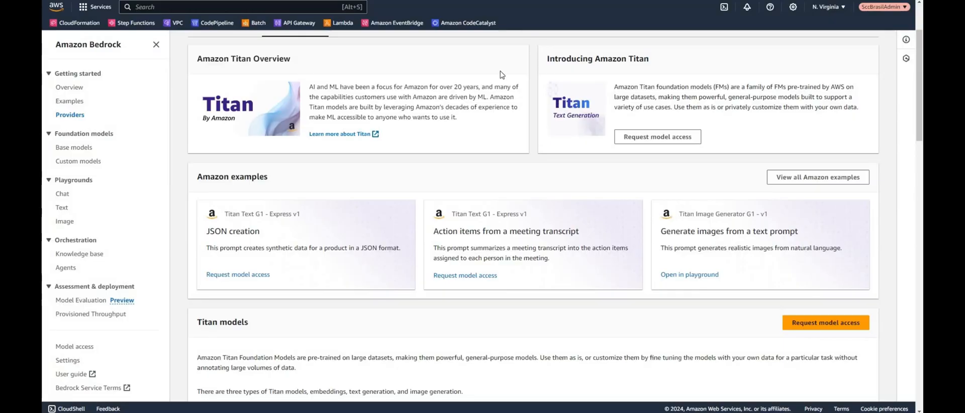
mouse_move(470, 67)
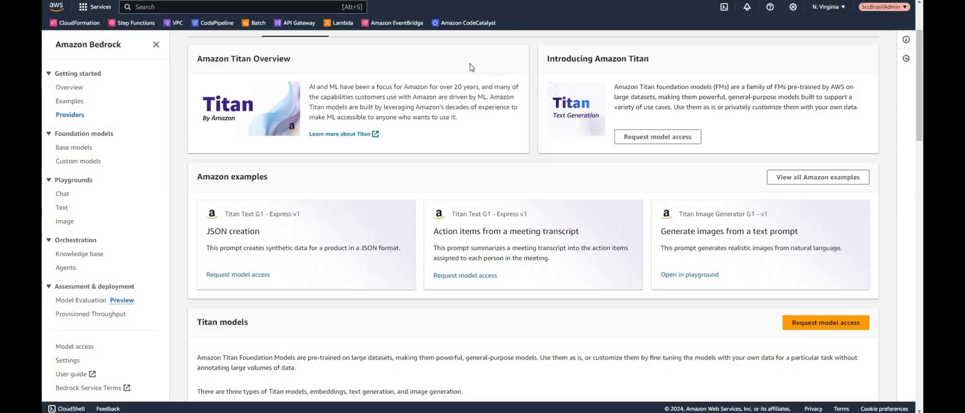
mouse_move(432, 69)
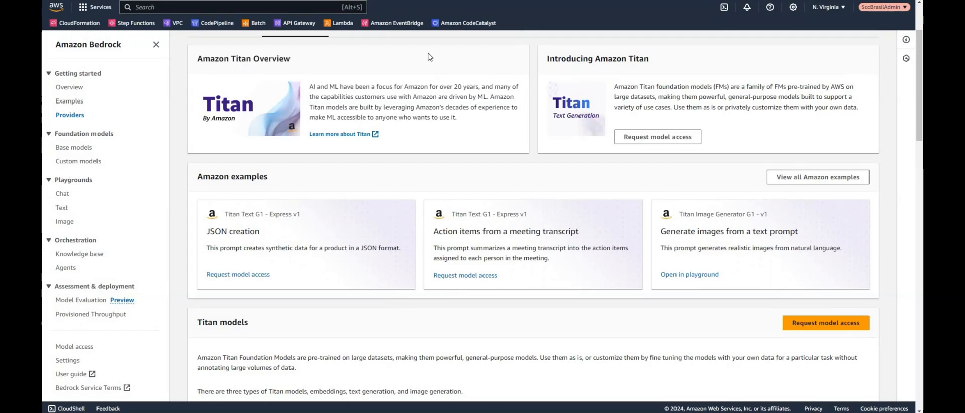
mouse_move(426, 66)
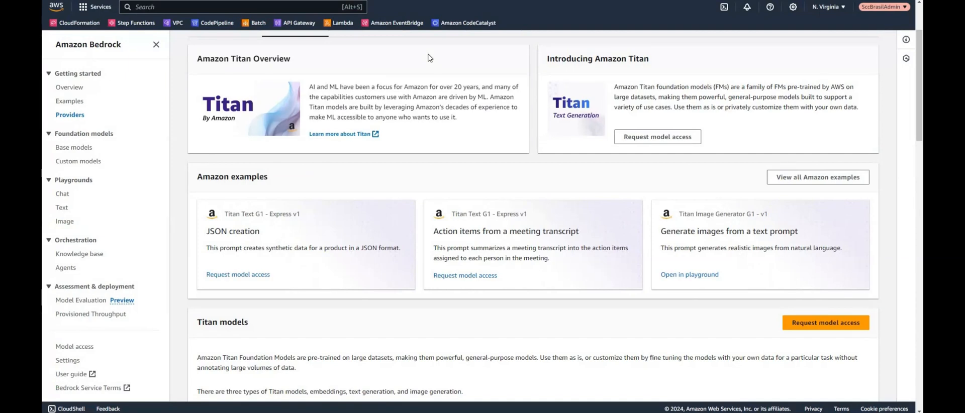
mouse_move(610, 64)
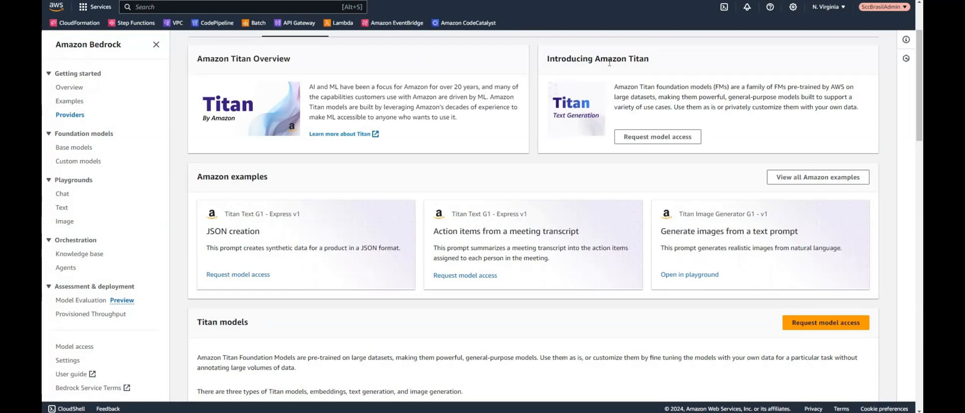
Check the AWS region selector and browse the Bedrock overview page
left_click(828, 7)
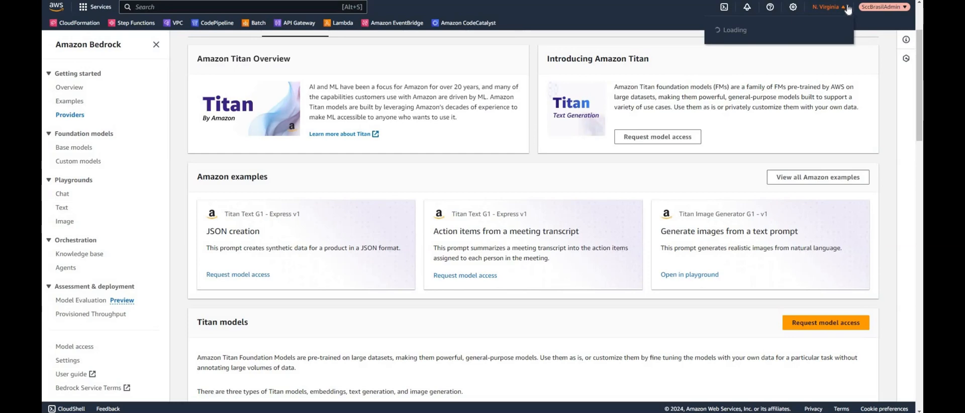
left_click(827, 7)
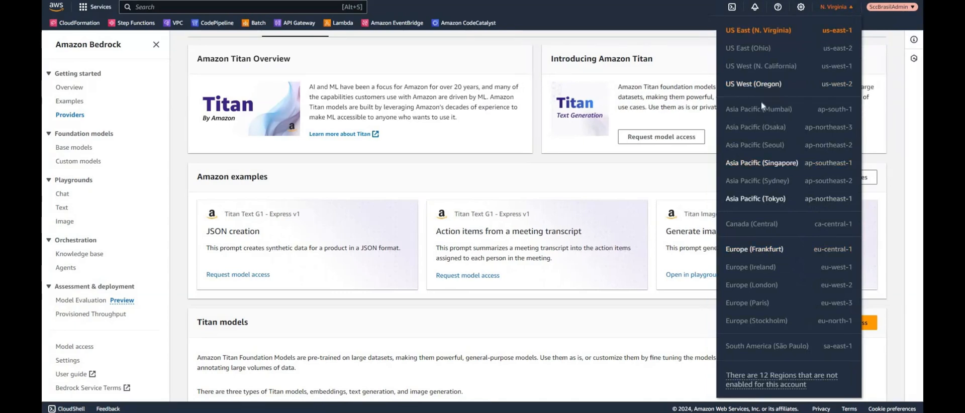
mouse_move(761, 249)
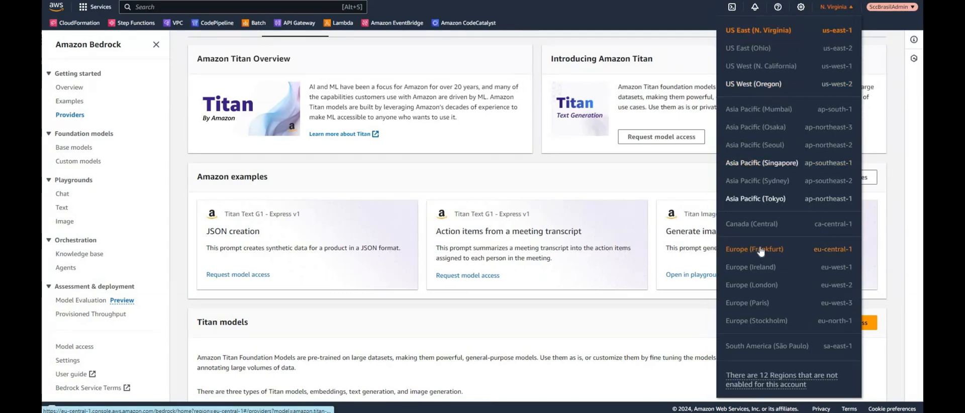
mouse_move(301, 164)
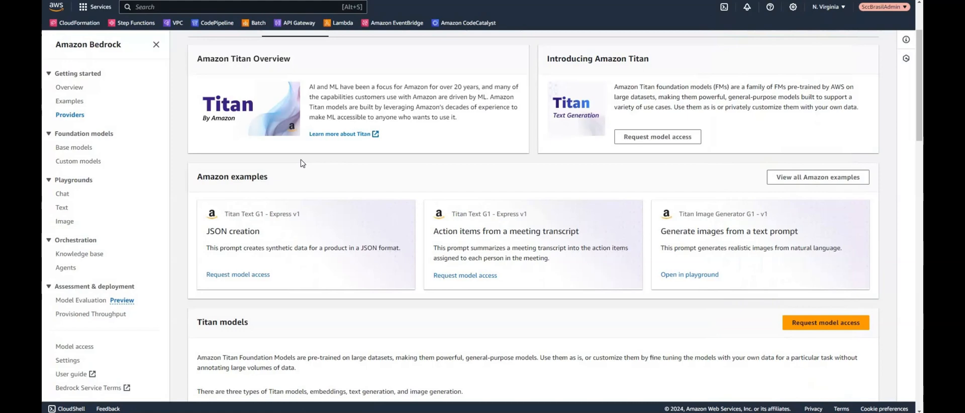
scroll("down", 3)
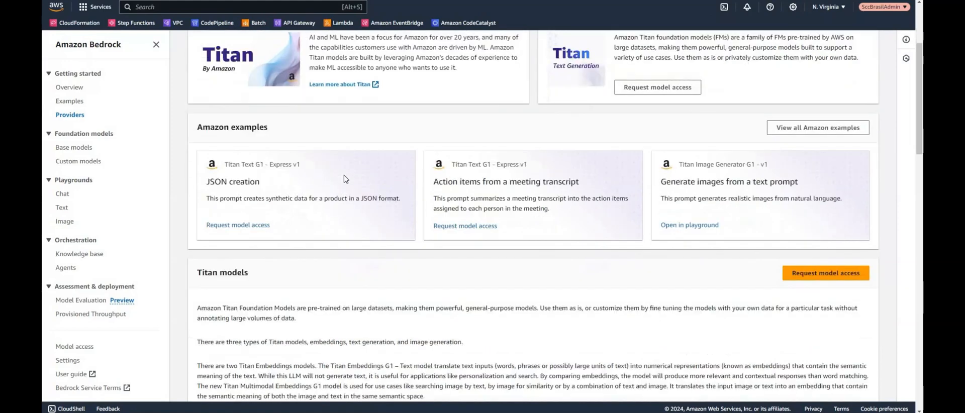
scroll("down", 3)
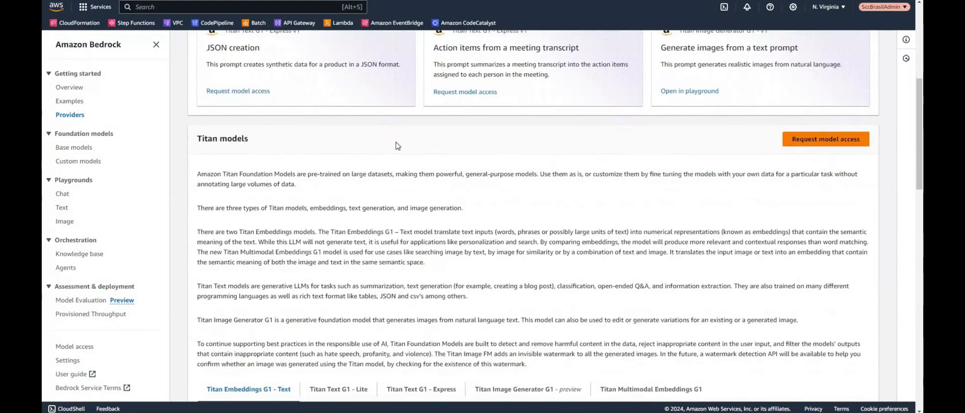
scroll("up", 3)
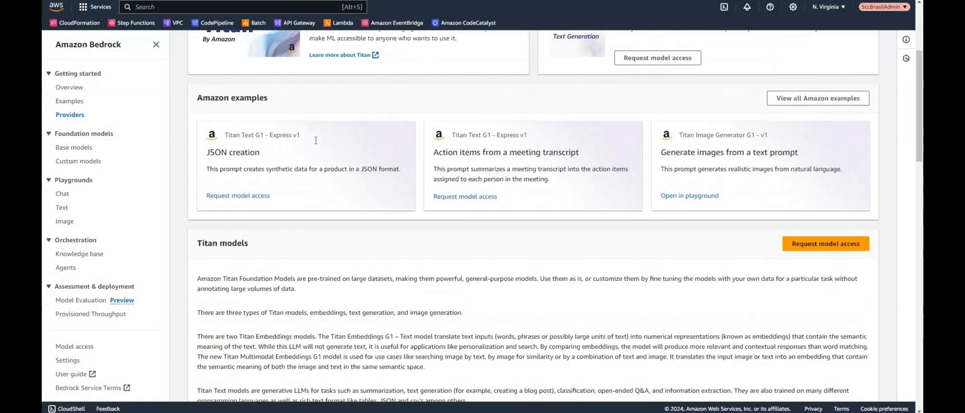
scroll("up", 3)
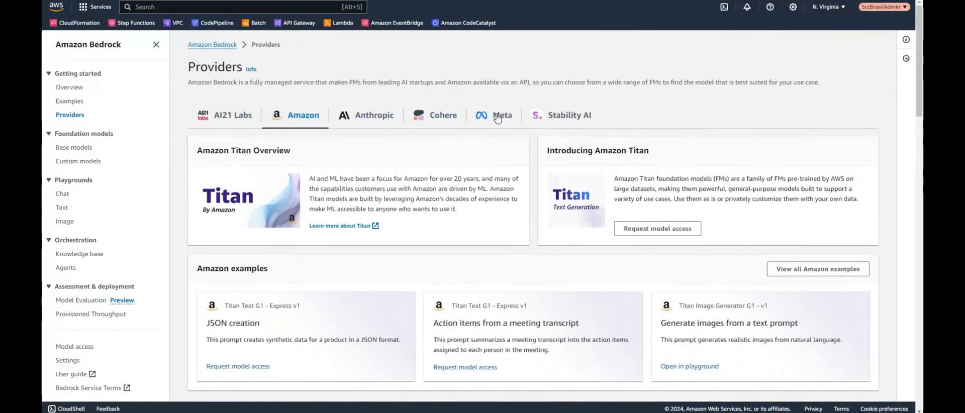
mouse_move(589, 125)
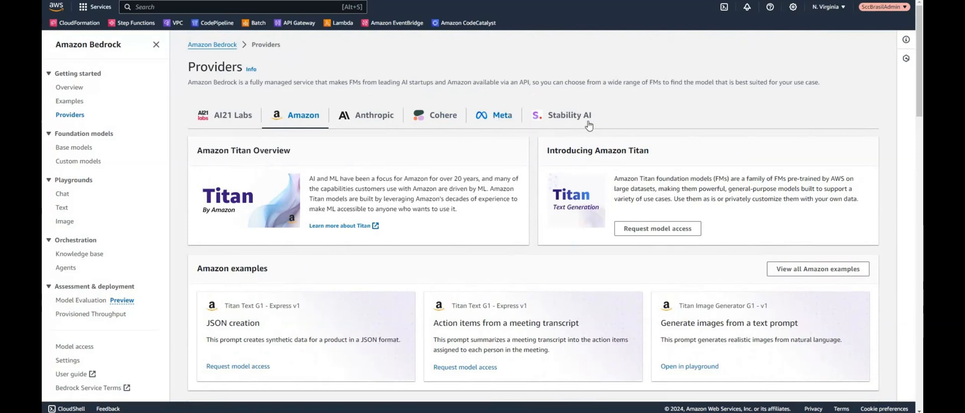
mouse_move(322, 119)
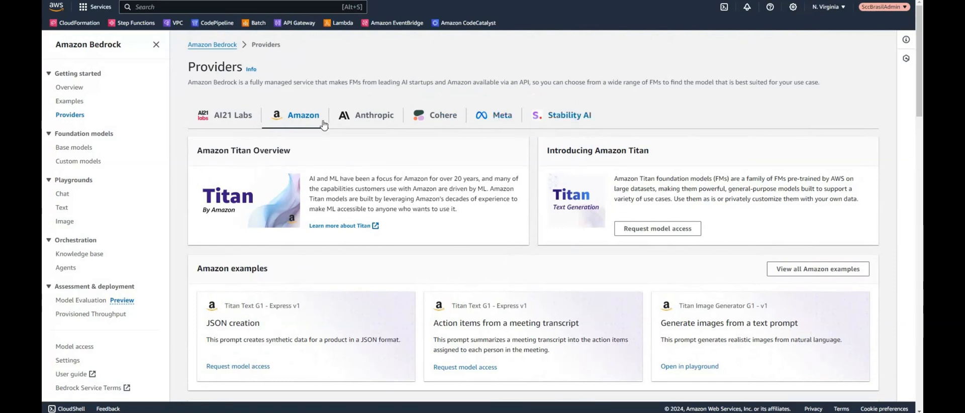
mouse_move(307, 180)
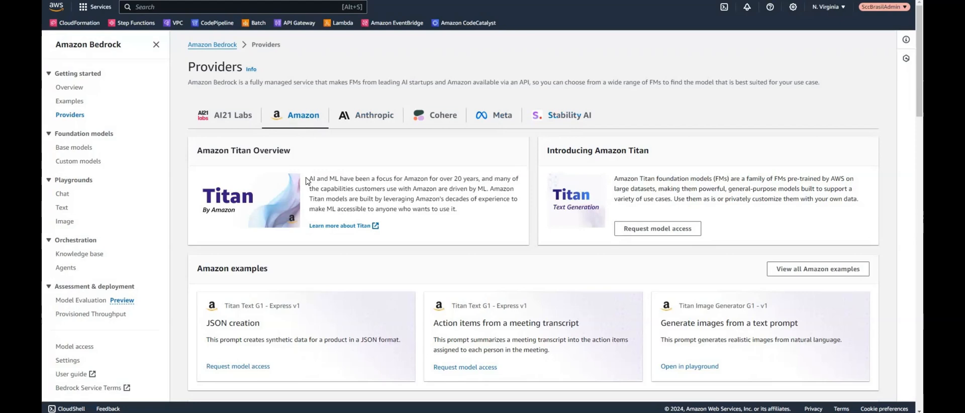
mouse_move(616, 209)
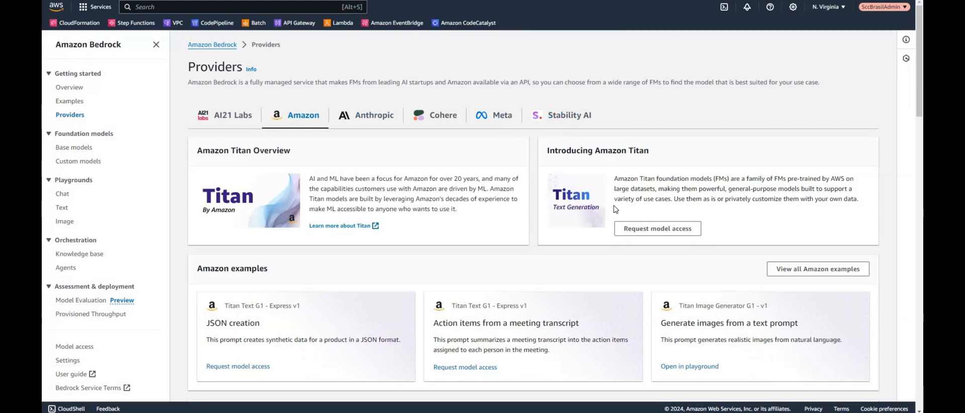
Show the Model access list, where Titan Image Generator G1 has access granted
scroll("down", 3)
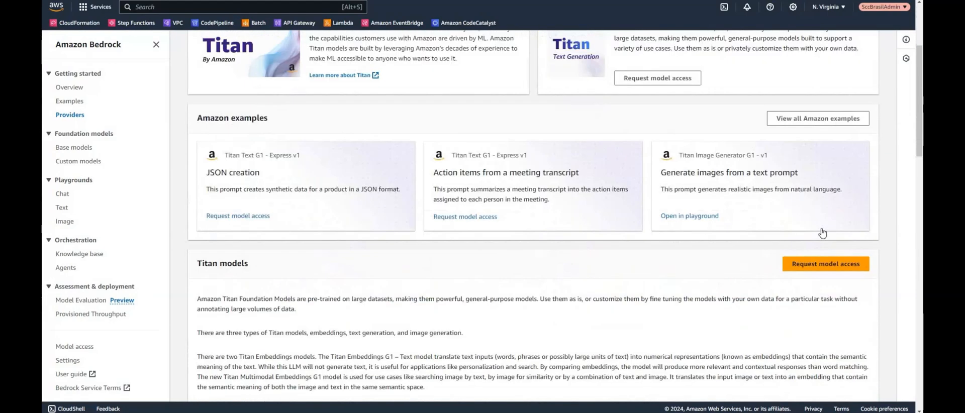
left_click(73, 346)
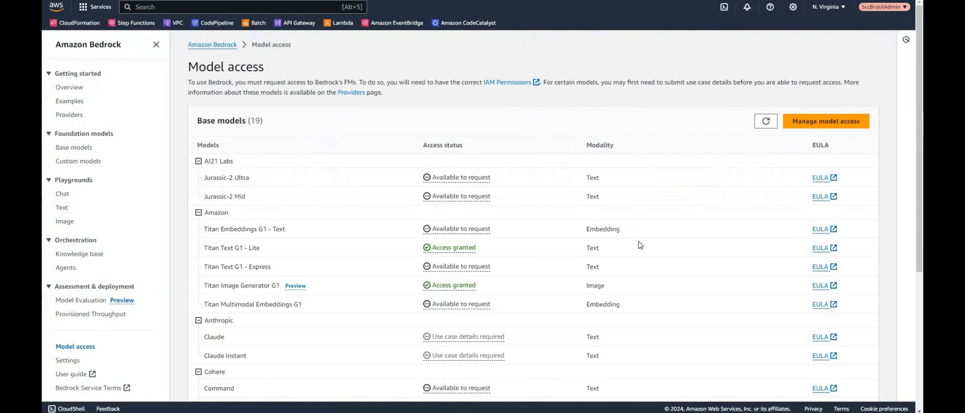
scroll("down", 3)
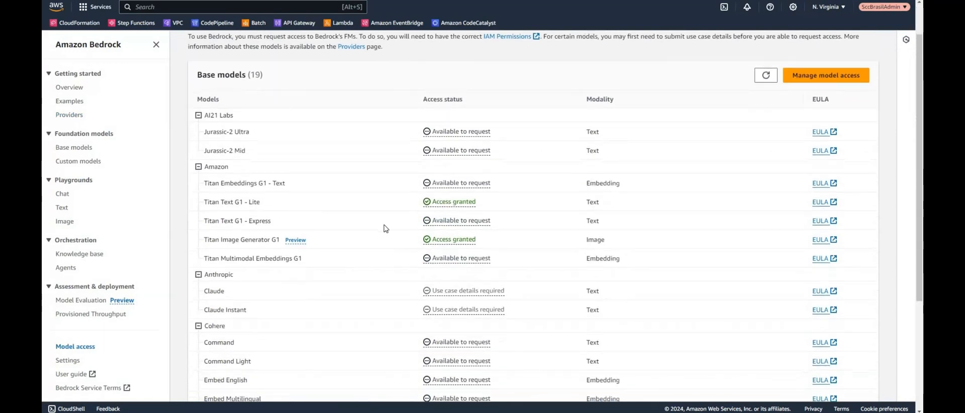
mouse_move(792, 217)
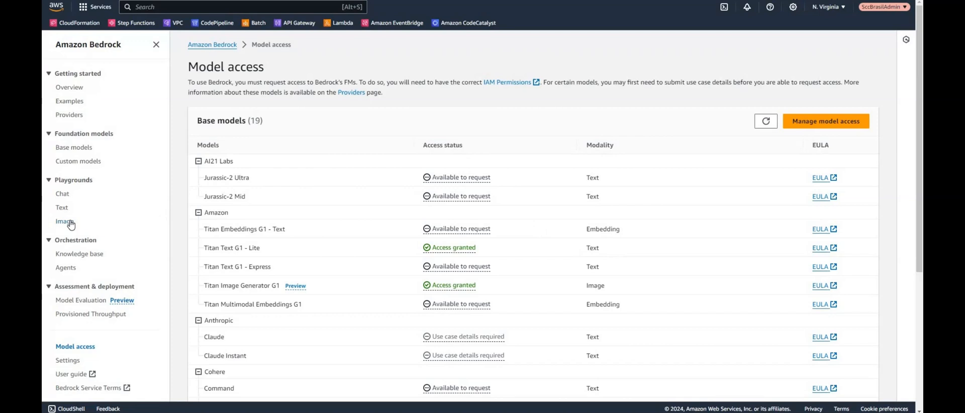
Load the image playground with Amazon Titan Image Generator G1 on on-demand throughput
left_click(64, 221)
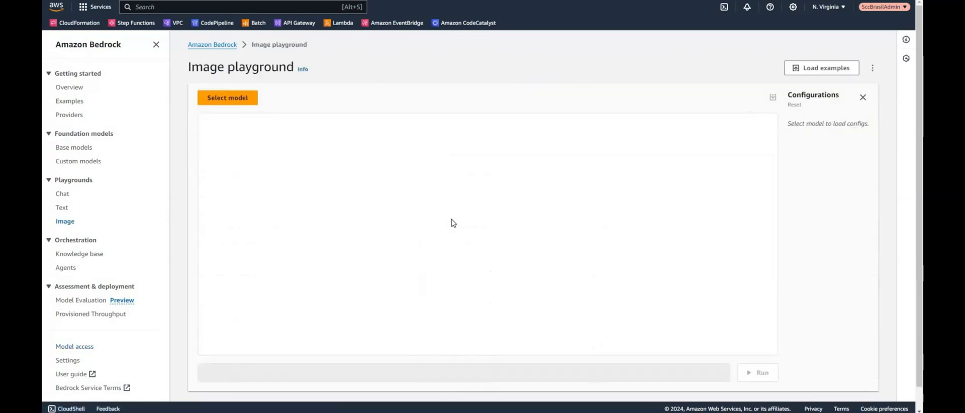
left_click(227, 98)
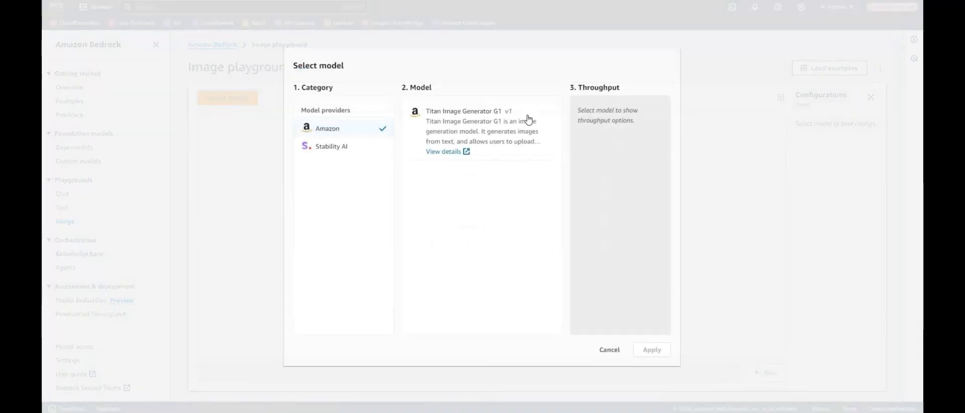
left_click(480, 131)
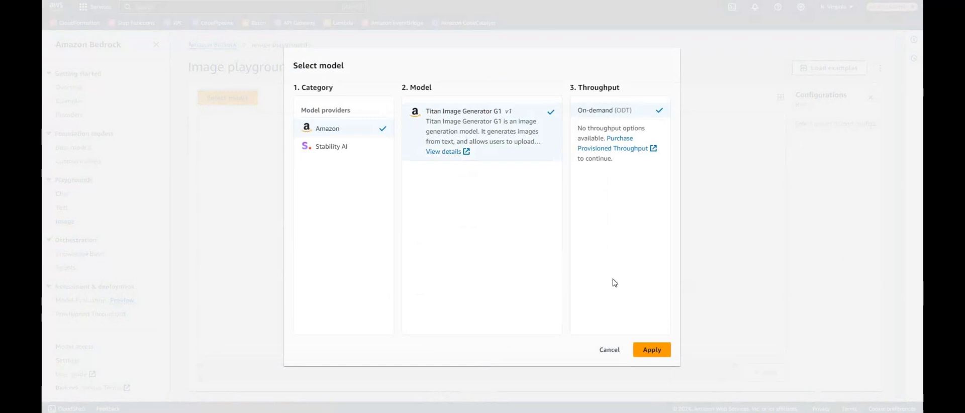
left_click(652, 348)
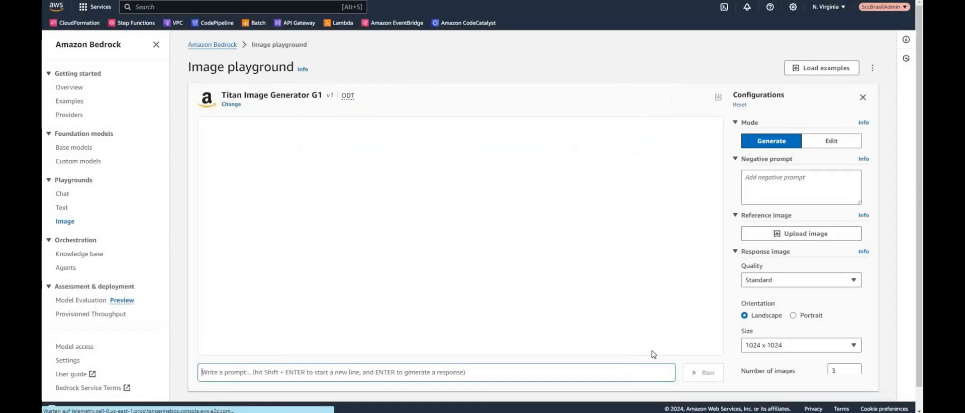
mouse_move(527, 251)
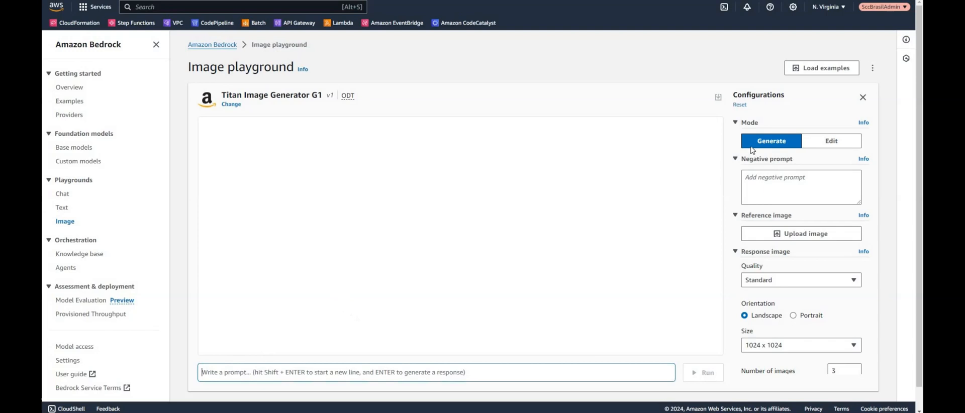
mouse_move(806, 100)
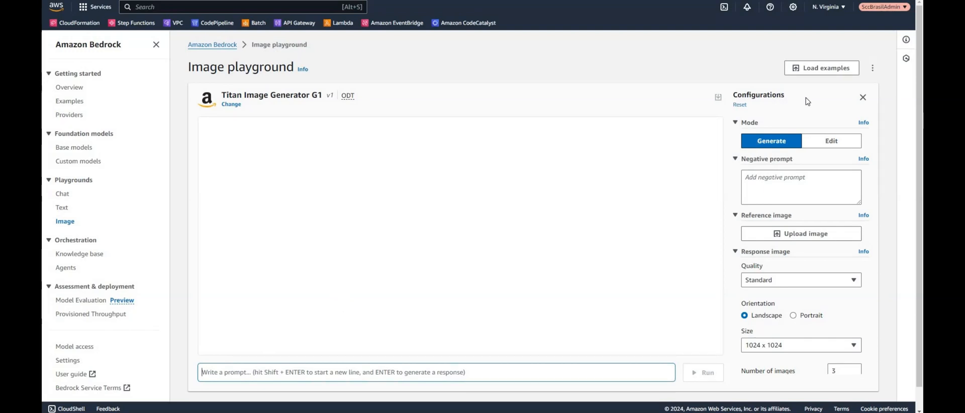
mouse_move(769, 128)
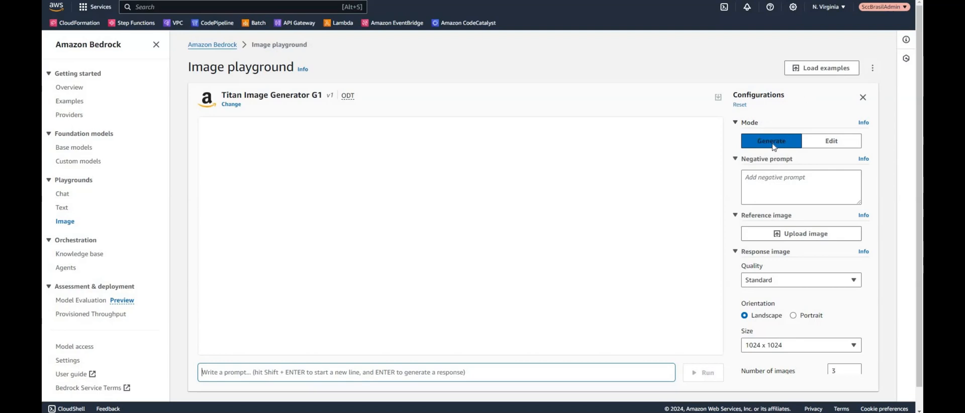
Keep Generate mode and reduce the Number of images slider to 1
left_click(831, 140)
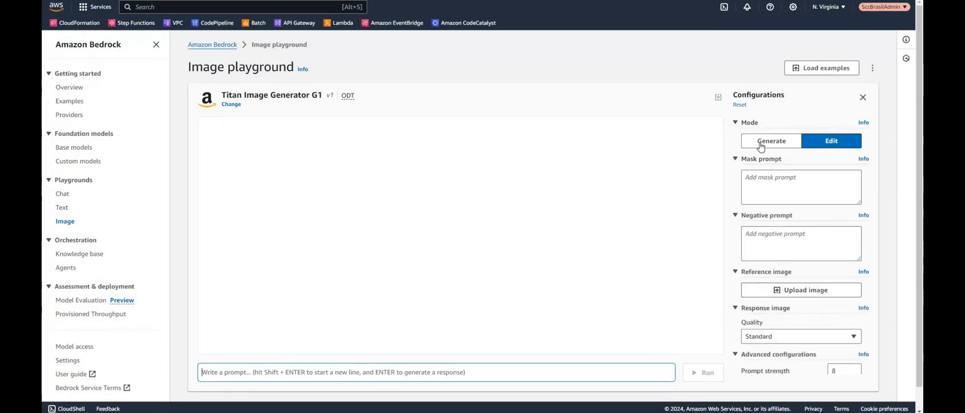
left_click(771, 141)
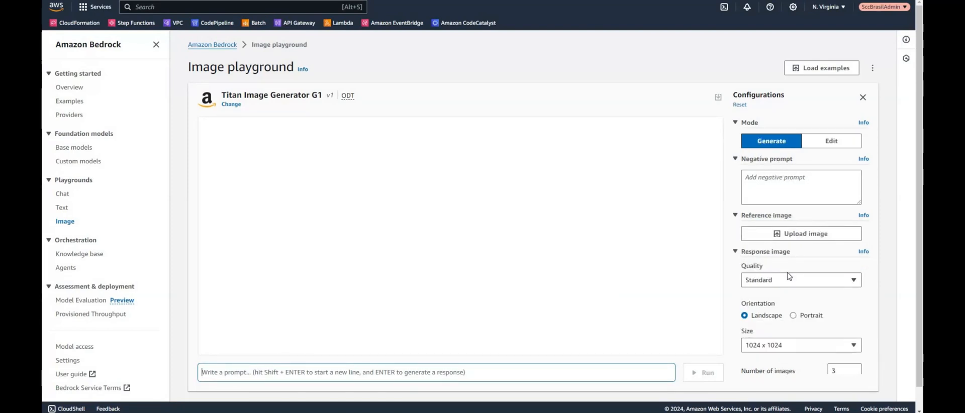
scroll("down", 3)
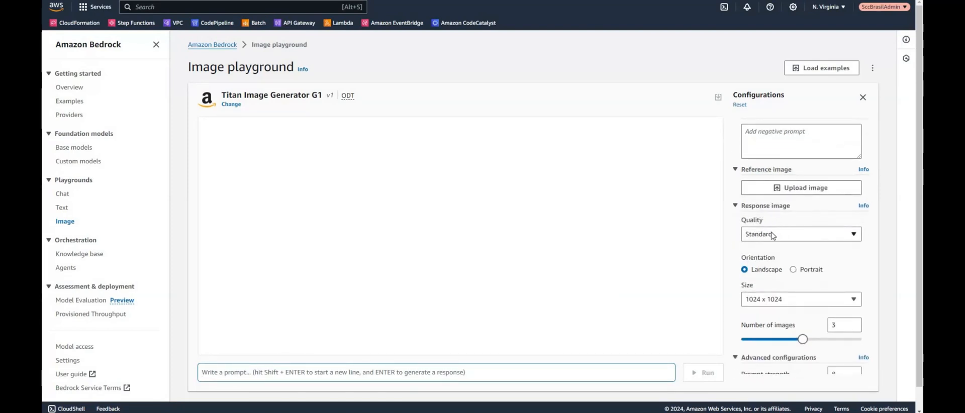
mouse_move(782, 279)
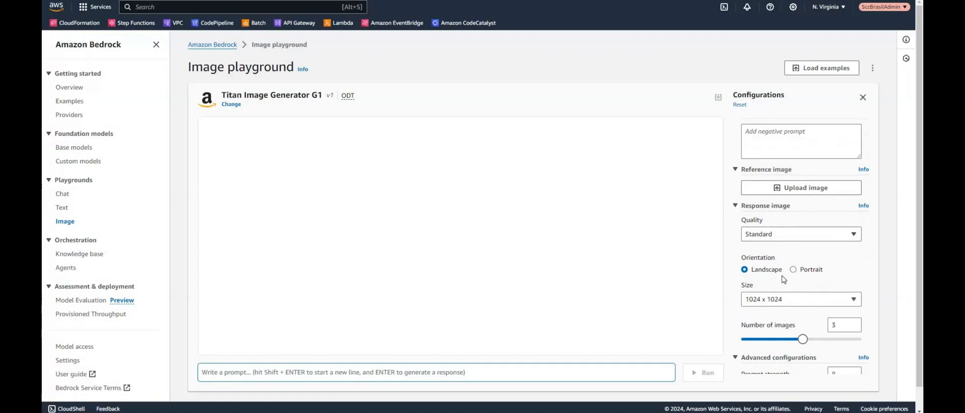
scroll("down", 3)
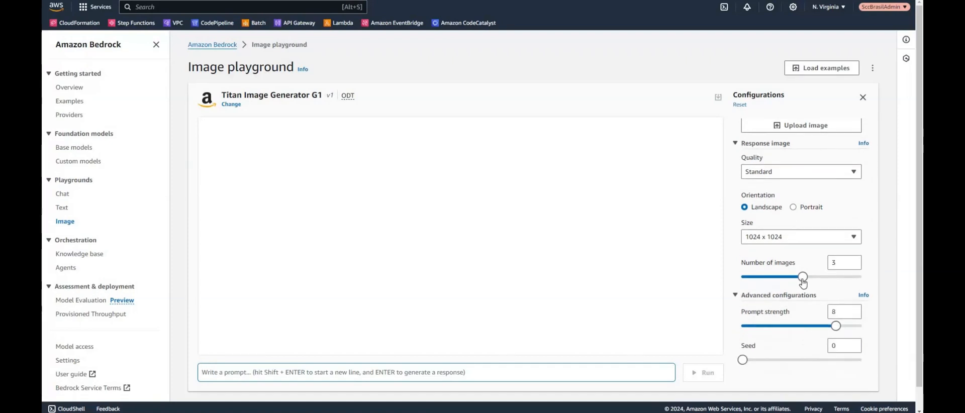
mouse_move(748, 282)
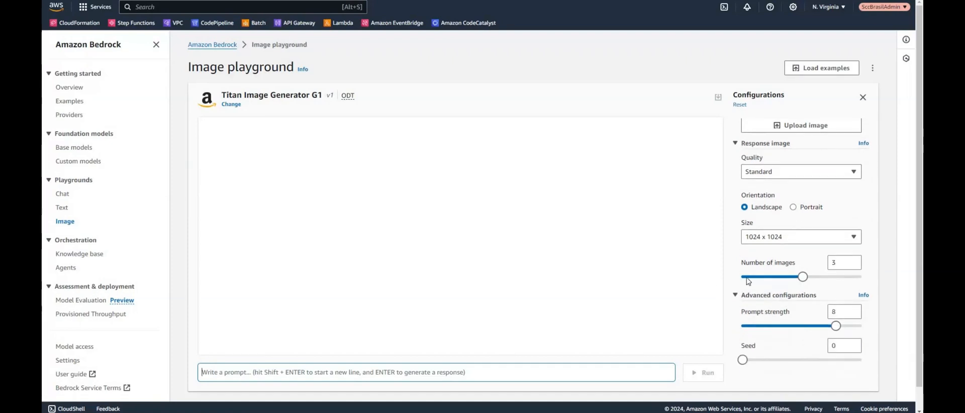
left_click_drag(803, 276, 742, 263)
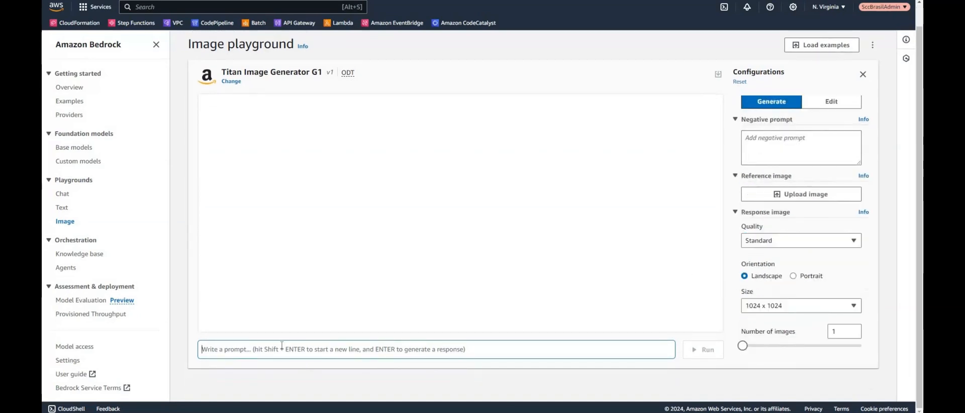
Generate an image from the prompt 'a lion on a rock' and view it enlarged
type("a lion on")
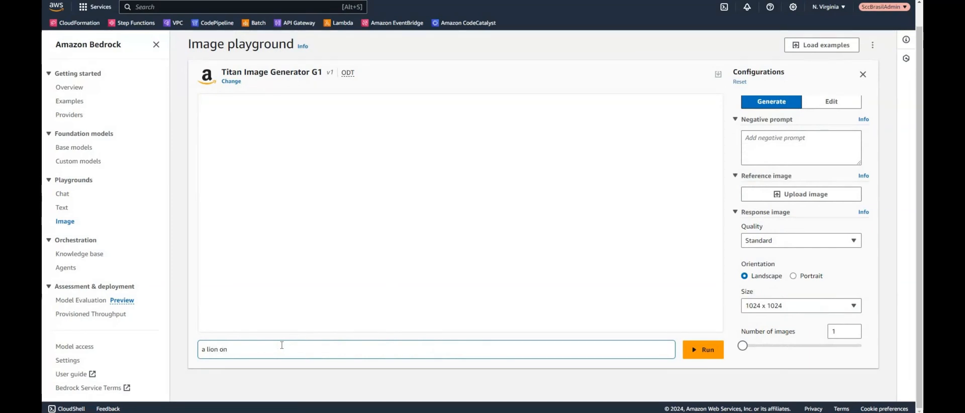
type("a rock")
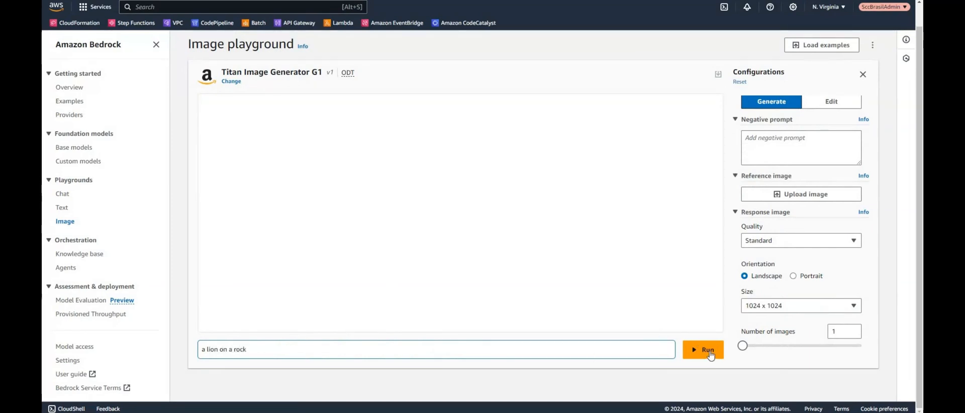
left_click(703, 348)
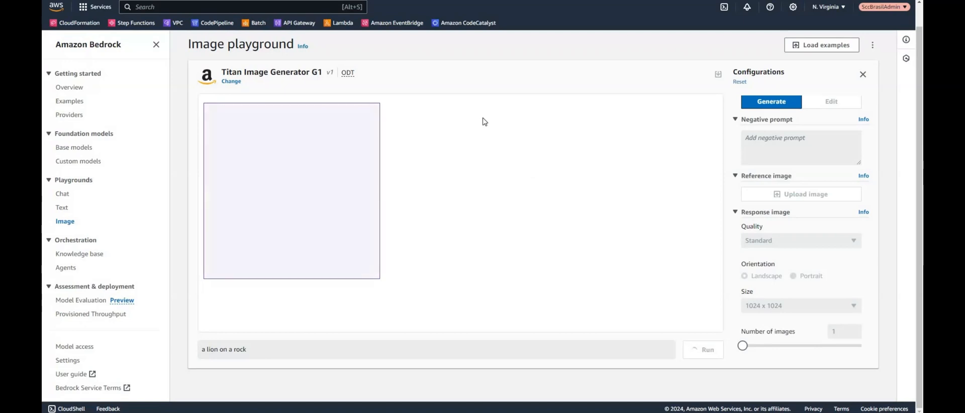
left_click(703, 349)
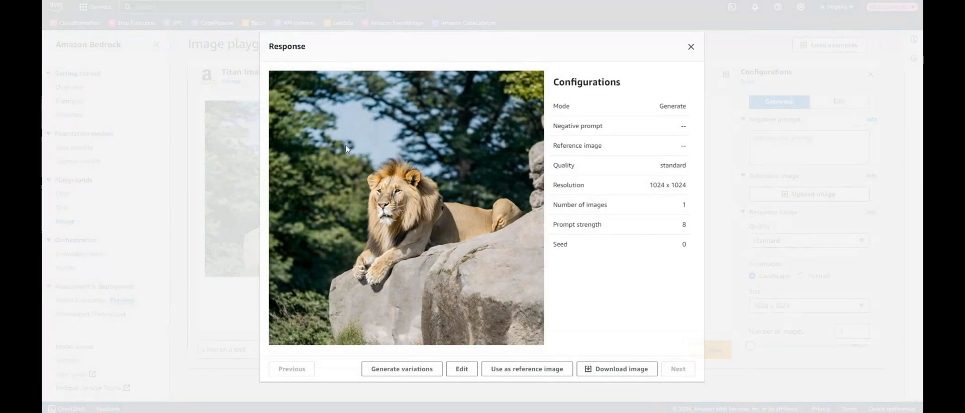
mouse_move(617, 369)
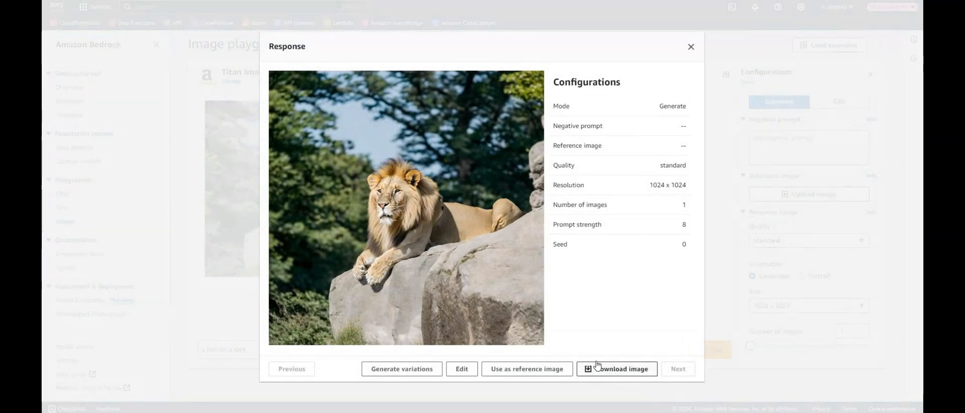
Download the lion-on-a-rock image and close the Response dialog
left_click(616, 369)
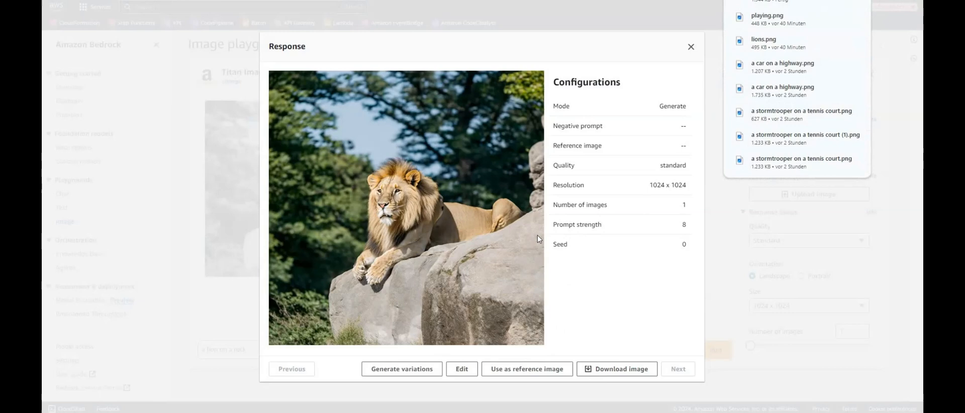
mouse_move(692, 47)
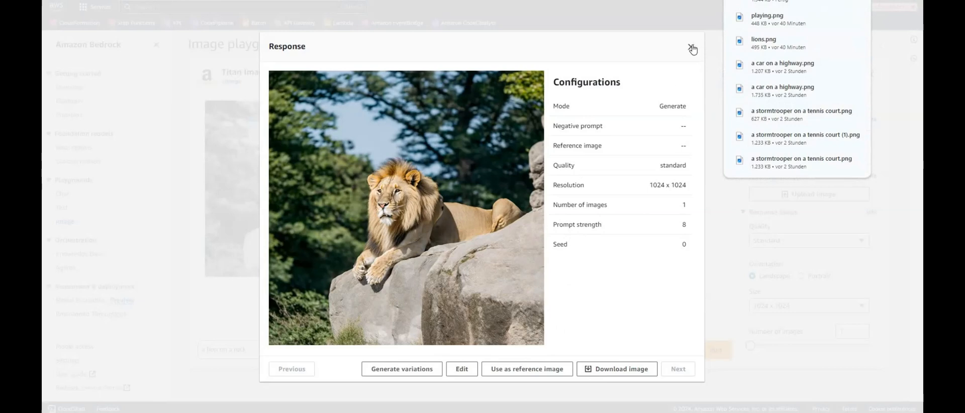
left_click(692, 49)
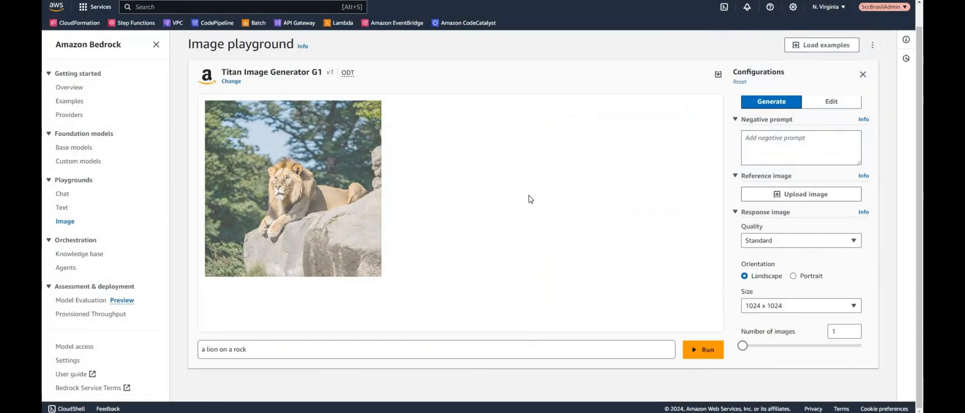
mouse_move(302, 373)
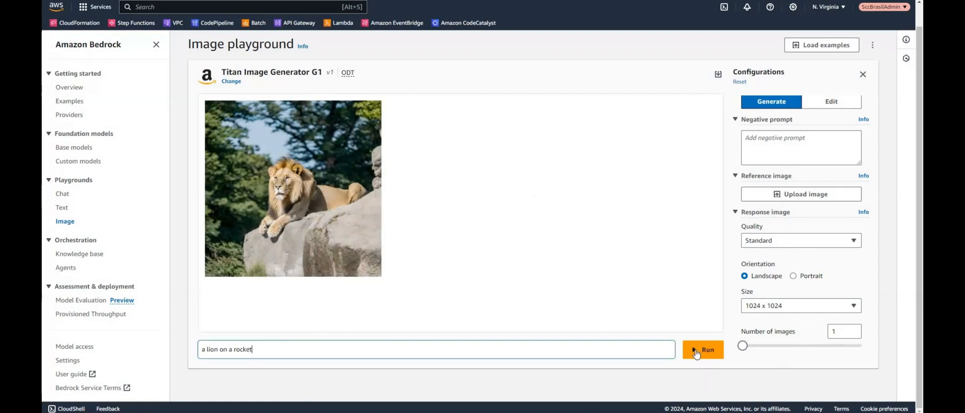
Generate an image from 'a lion on a rocket', view it enlarged, then close it
left_click(703, 349)
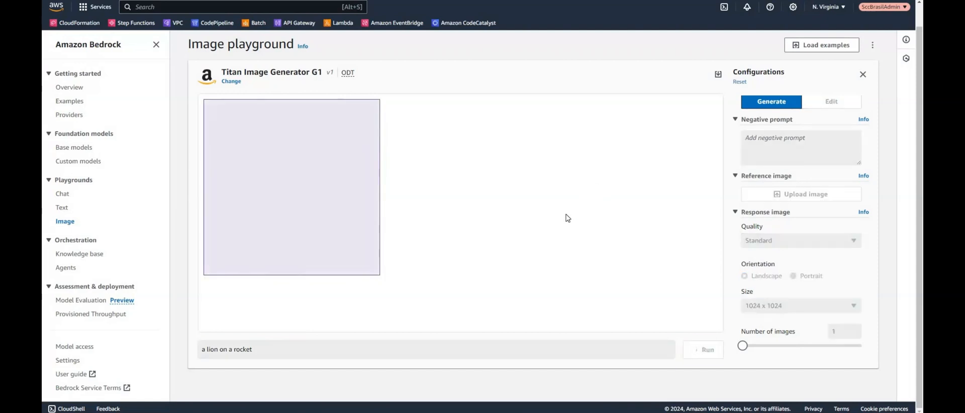
mouse_move(536, 166)
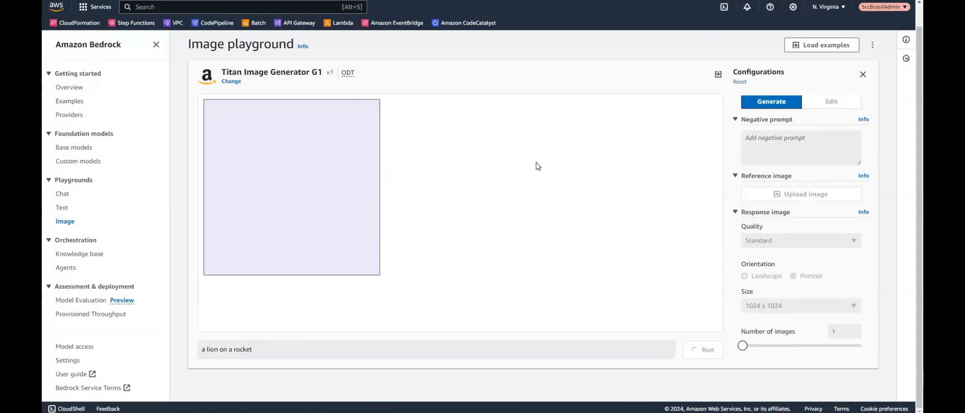
left_click(703, 349)
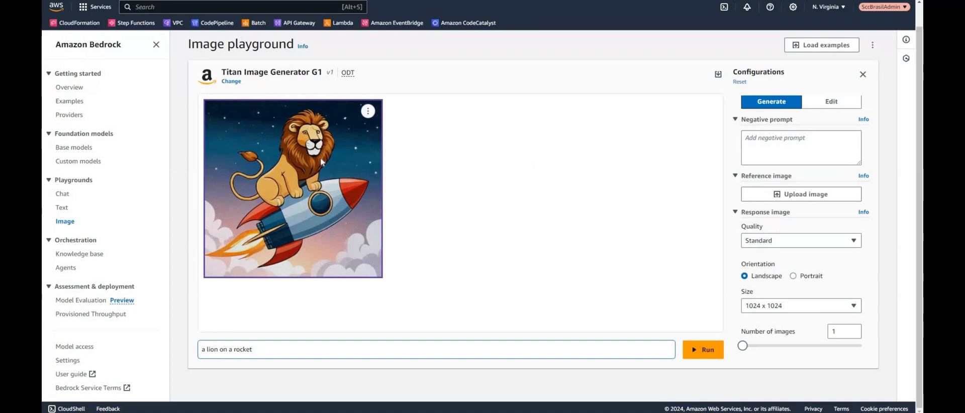
left_click(291, 188)
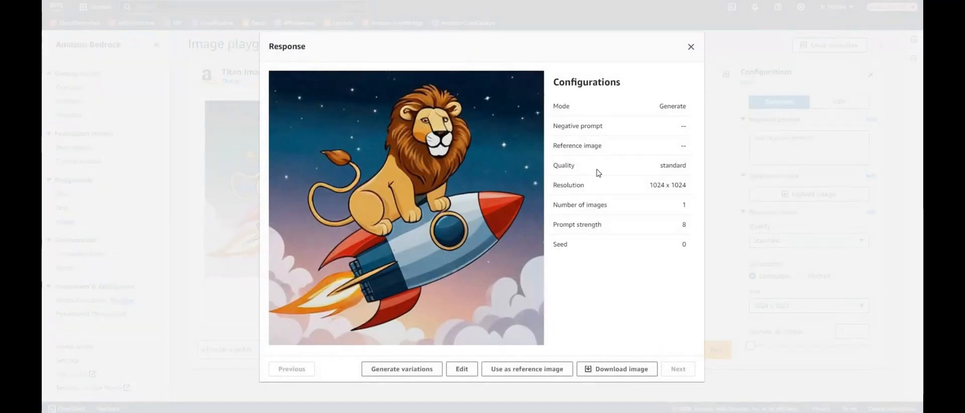
mouse_move(462, 165)
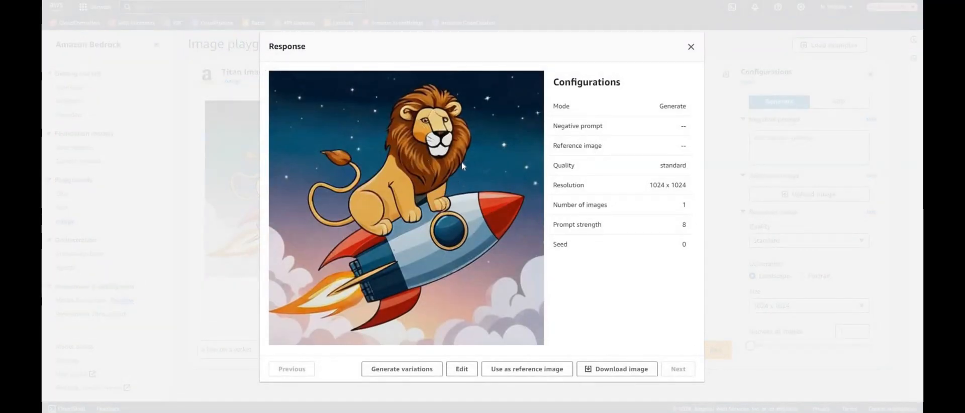
mouse_move(435, 173)
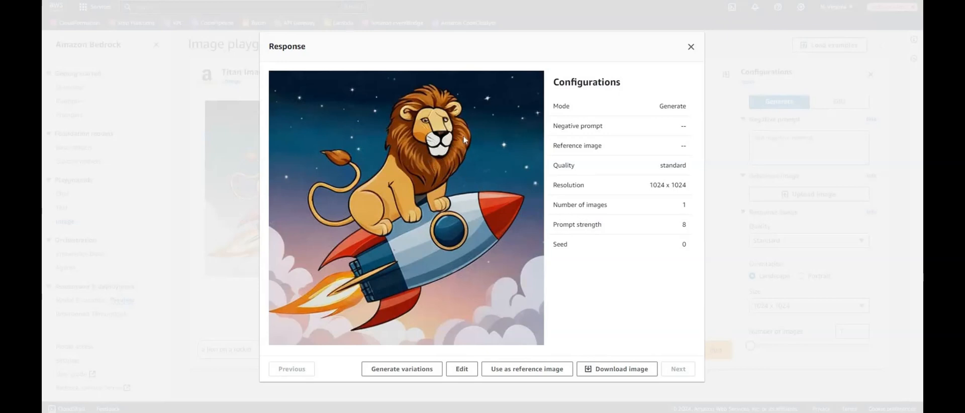
mouse_move(627, 103)
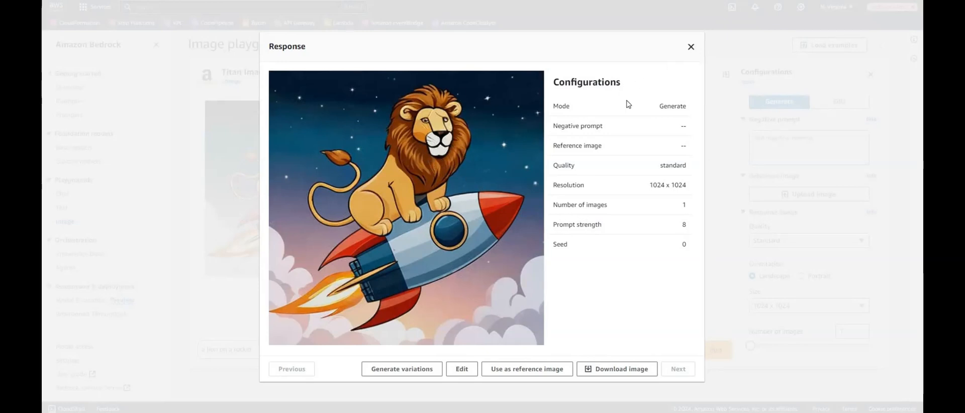
left_click(691, 46)
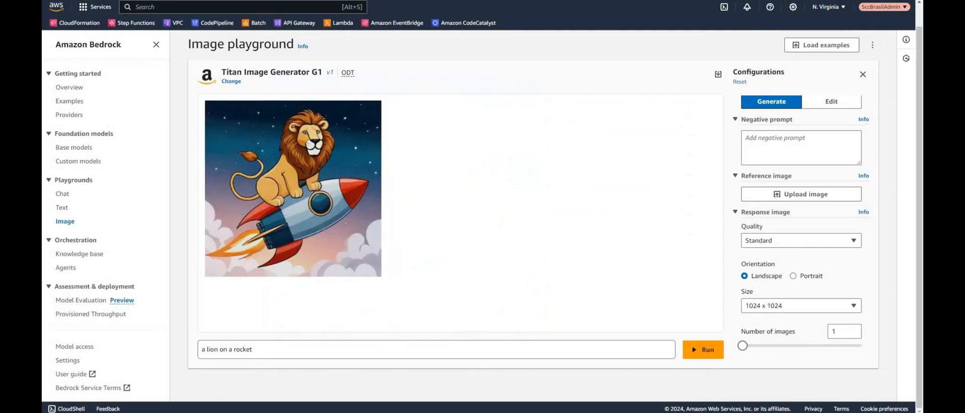
Run the prompt 'darth vader in a kitchen', get blocked by content filters, and dismiss the warning
triple_click(435, 349)
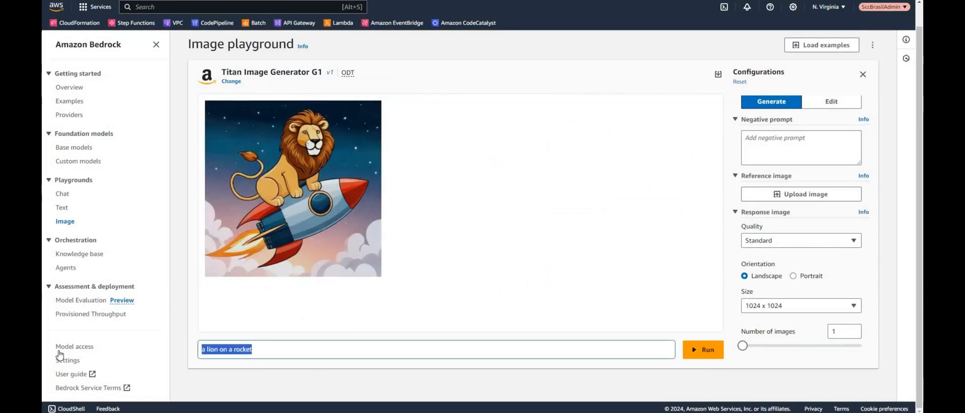
type("dart")
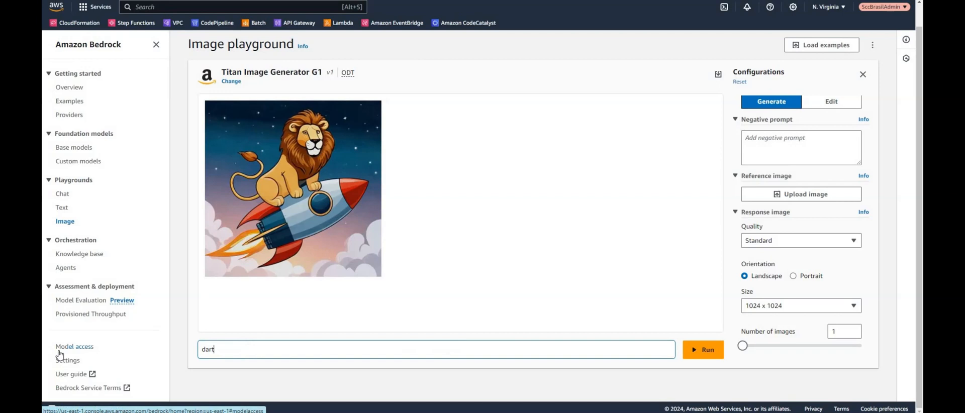
type("darth vader in a k")
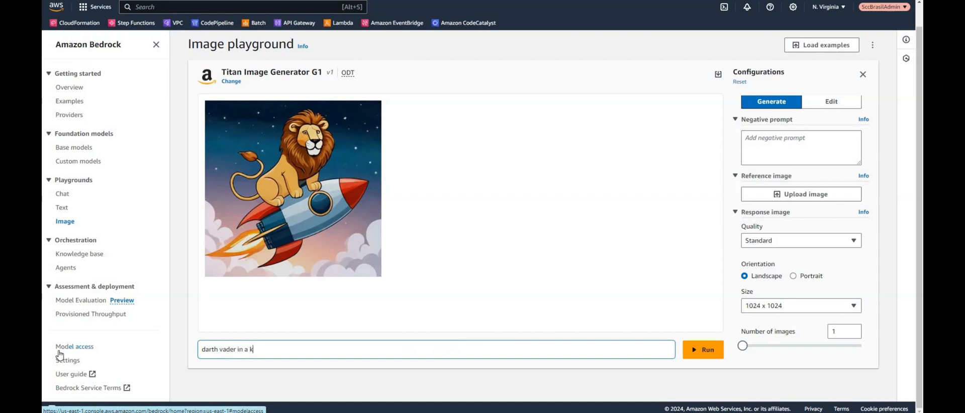
type("itchen")
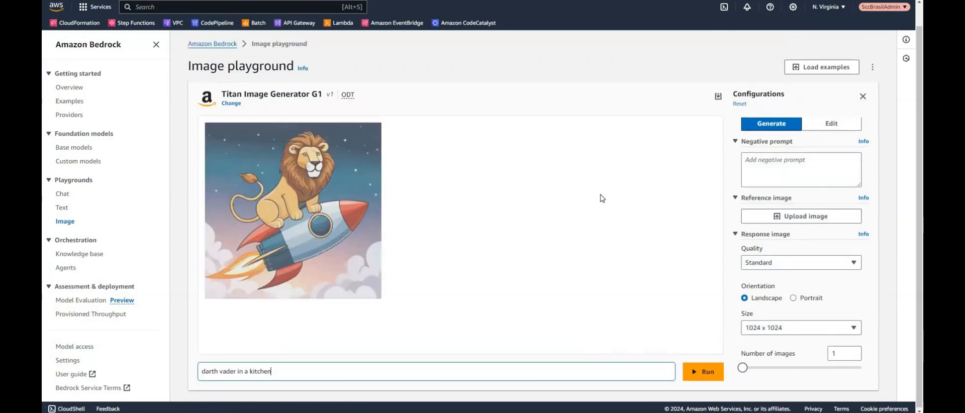
left_click(702, 371)
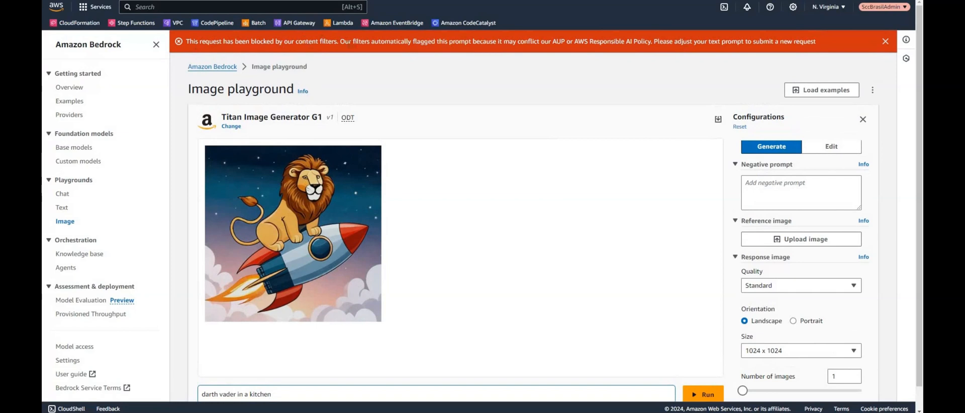
mouse_move(572, 101)
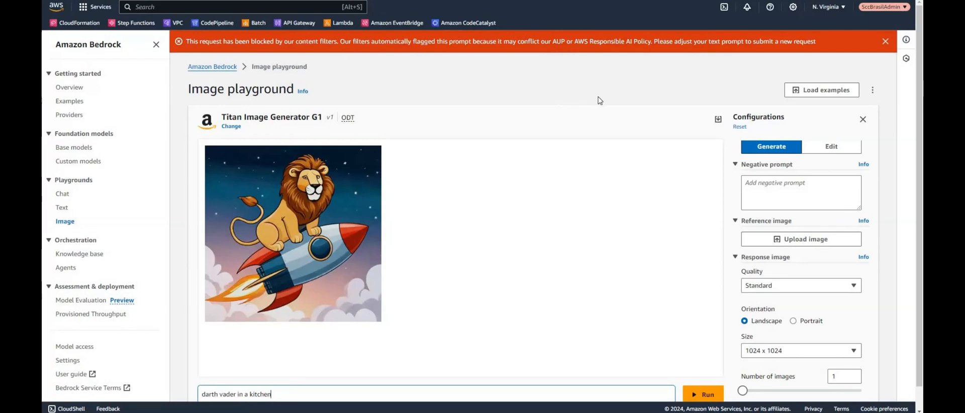
left_click(884, 41)
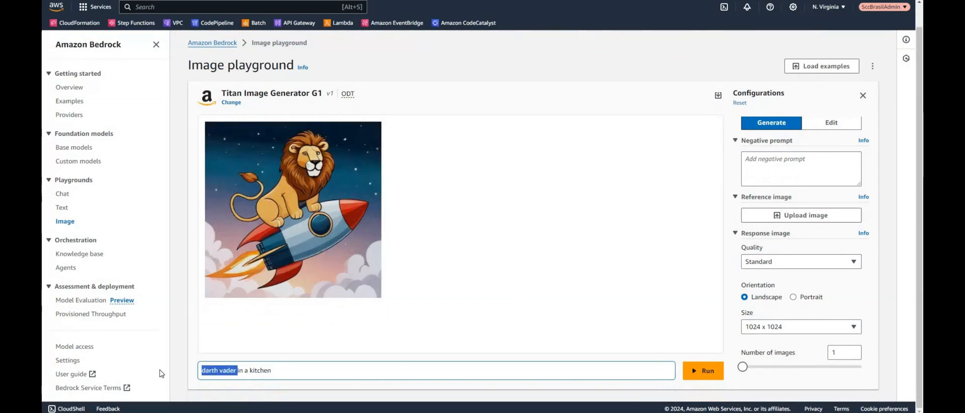
Generate a 'stormtrooper in a kitchen' image, view it enlarged, then close it
type("stormtroop")
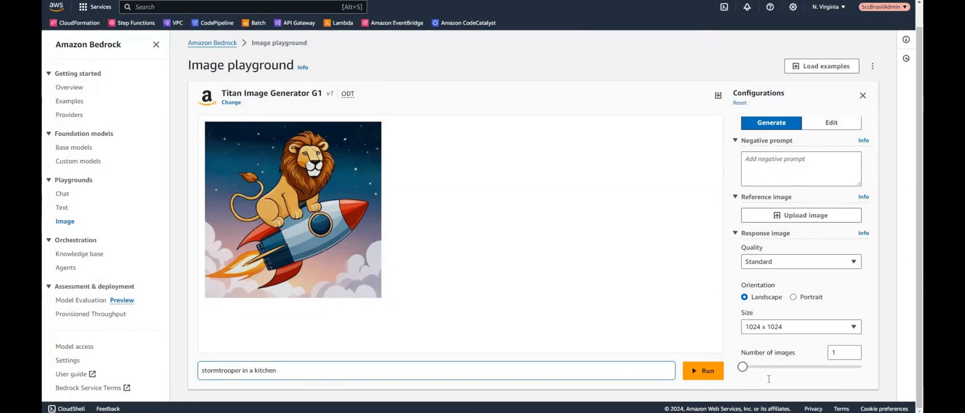
left_click(703, 370)
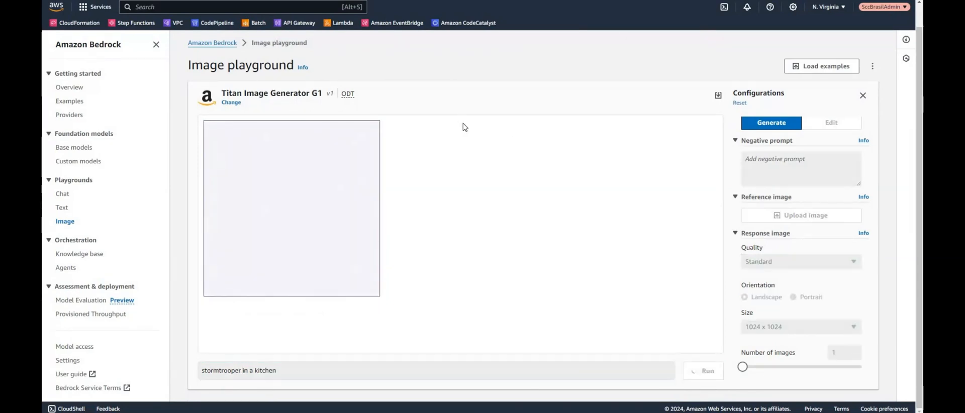
mouse_move(462, 150)
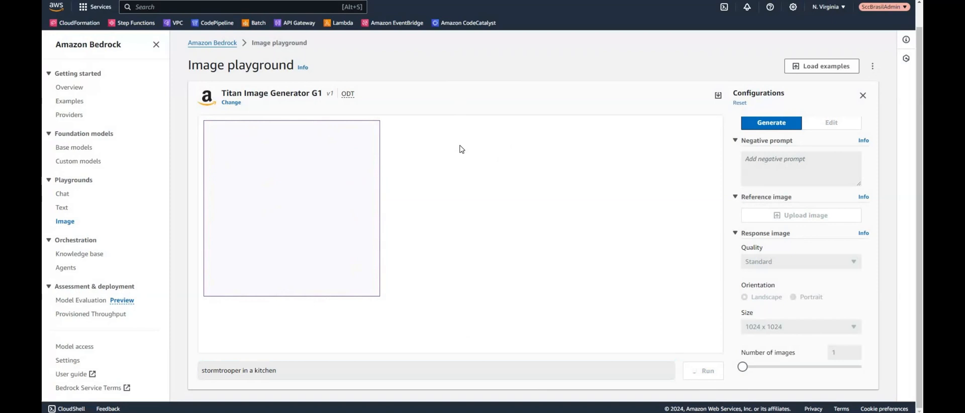
left_click(702, 371)
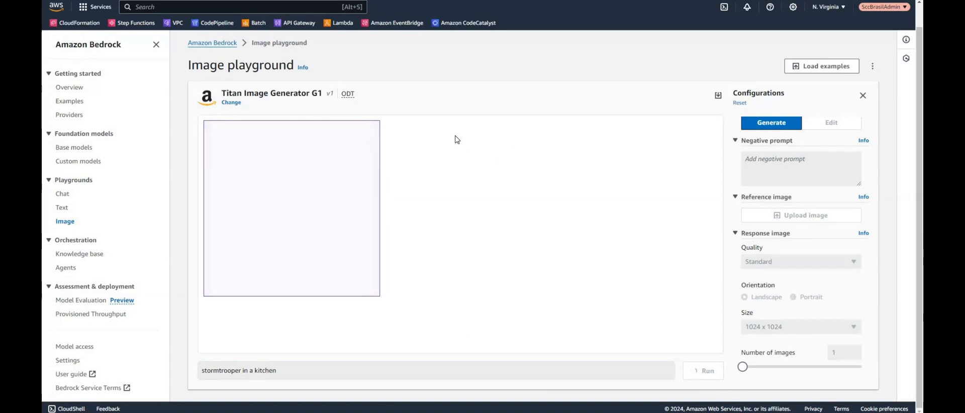
left_click(703, 369)
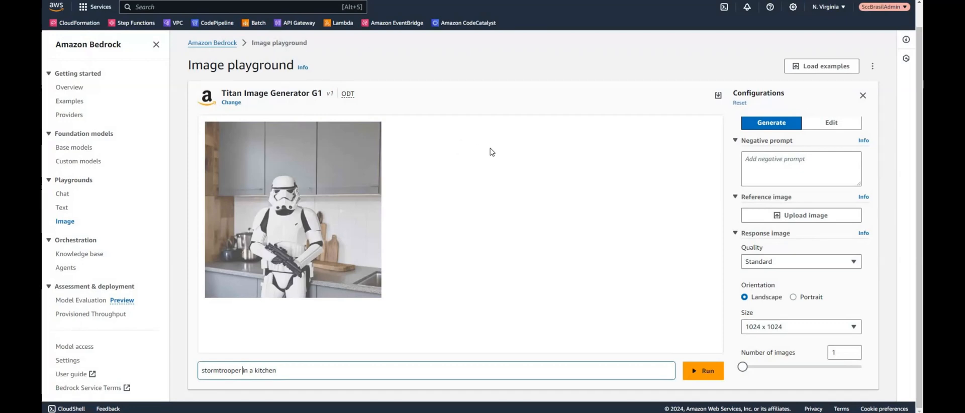
mouse_move(296, 174)
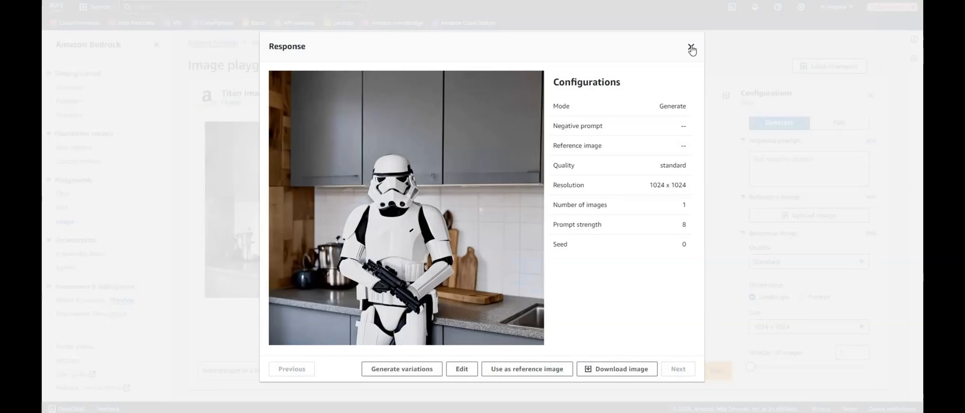
left_click(691, 48)
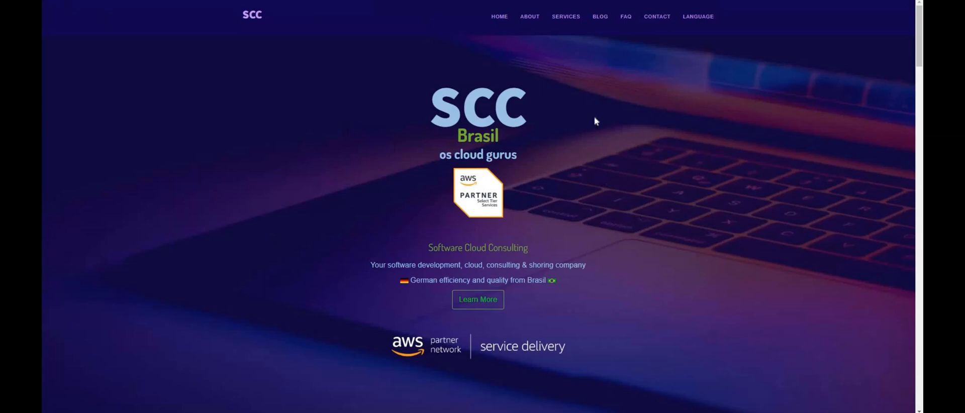
mouse_move(687, 153)
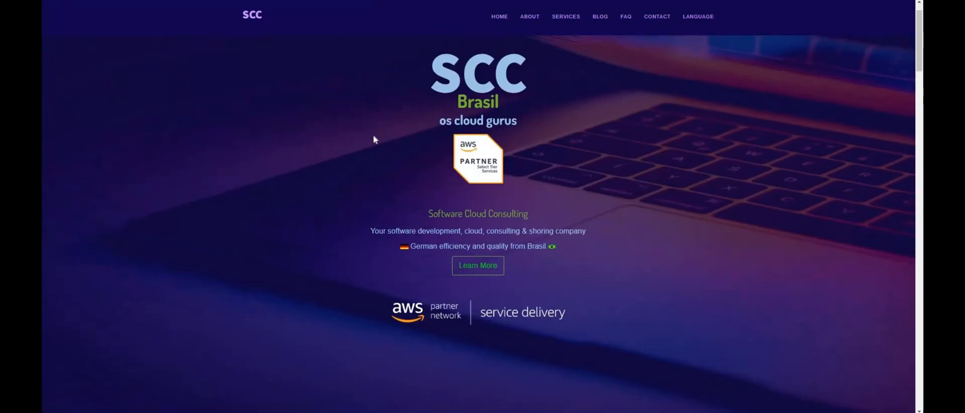
mouse_move(670, 166)
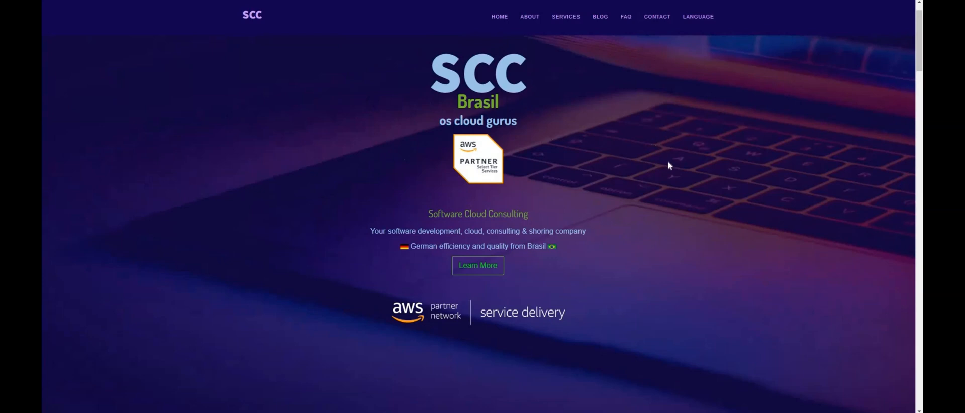
mouse_move(305, 125)
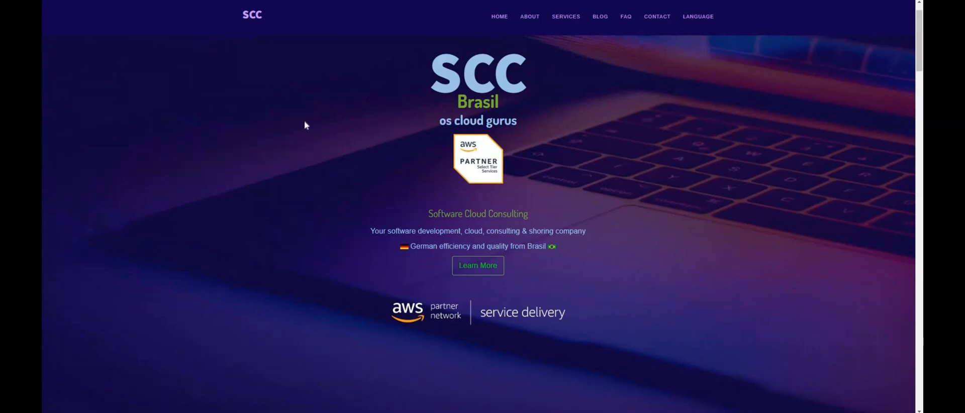
mouse_move(325, 187)
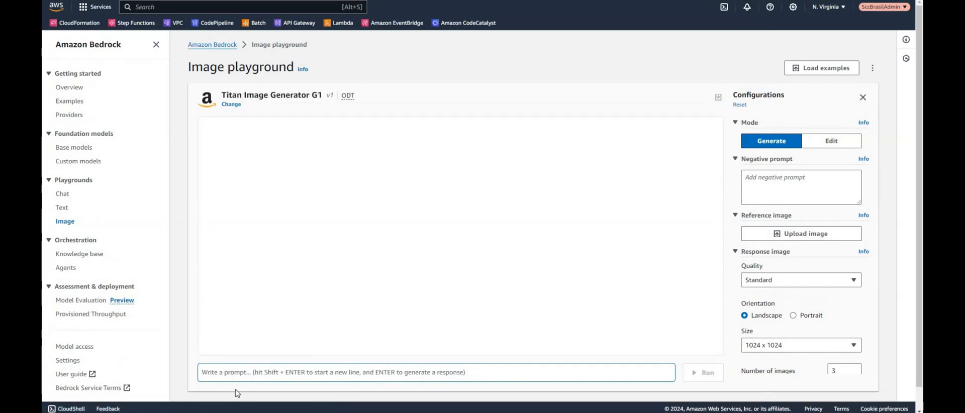
Generate blue sky images 'in the color of RGB(30,32,100) with some clouds', then set image count back to 1
type("a blue sky")
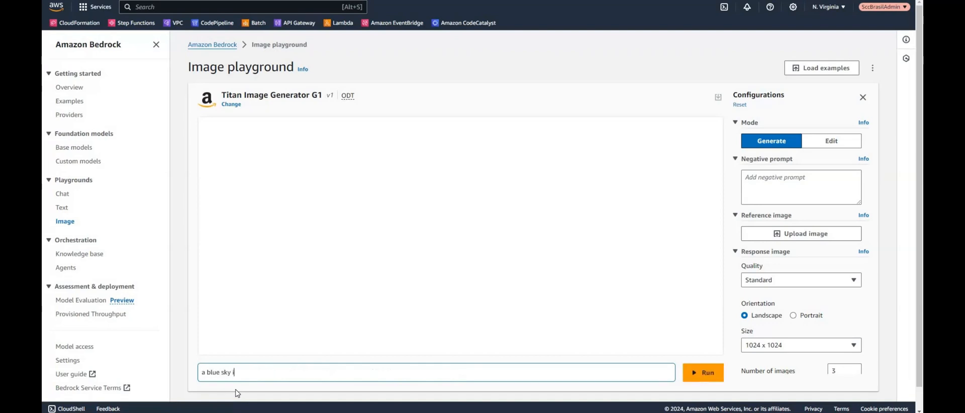
type("in the color of RGB(30,32,100) with some clouds")
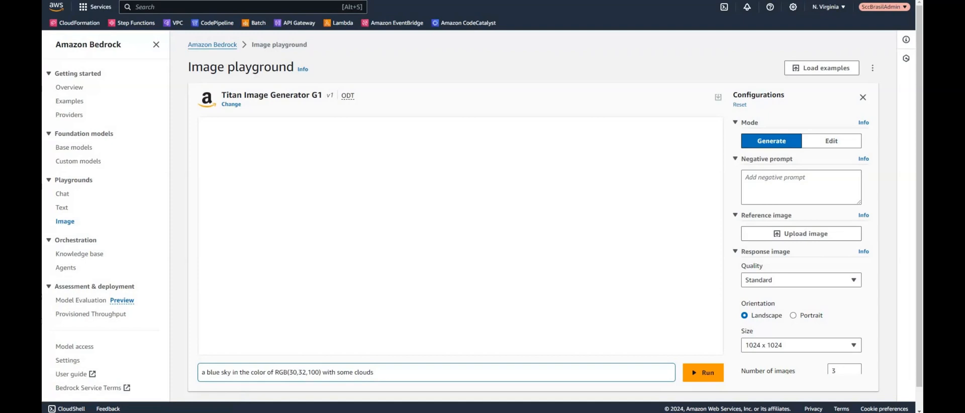
left_click(703, 373)
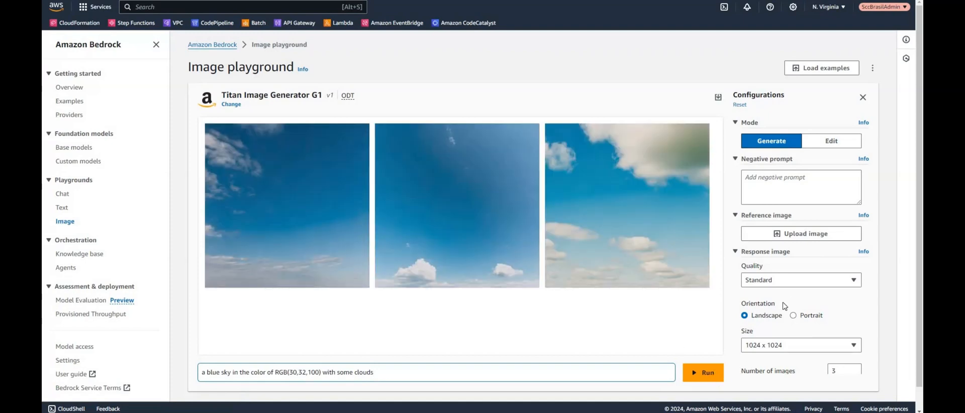
mouse_move(796, 328)
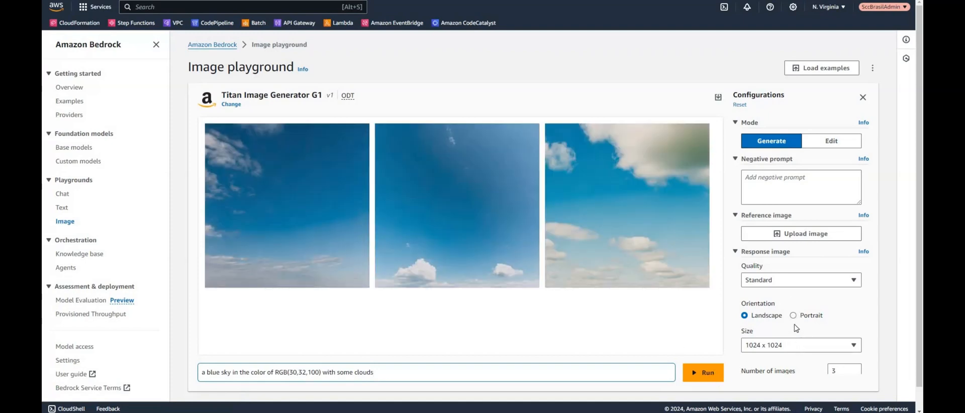
scroll("down", 3)
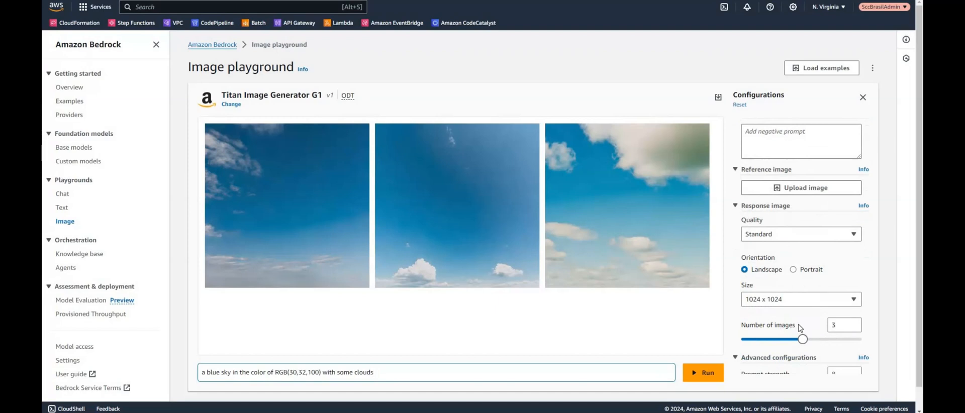
mouse_move(841, 343)
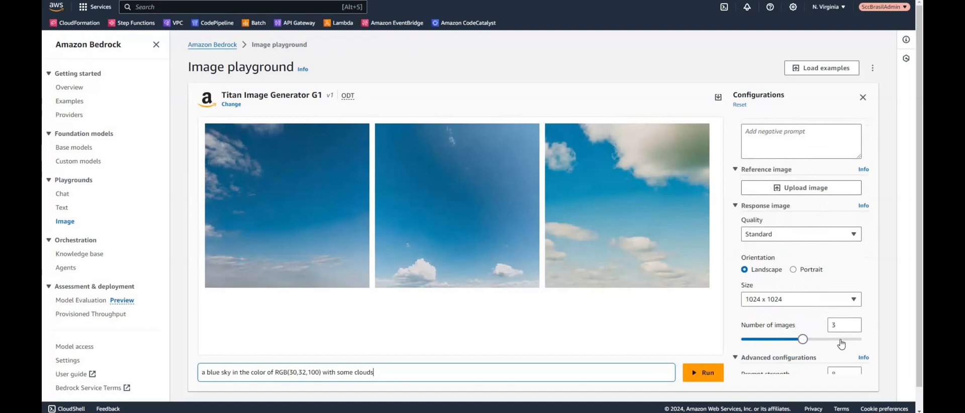
mouse_move(720, 344)
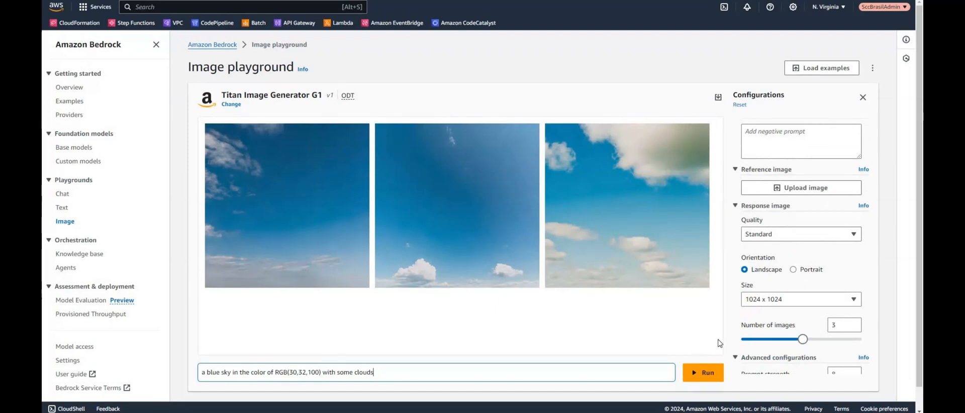
left_click_drag(803, 338, 743, 339)
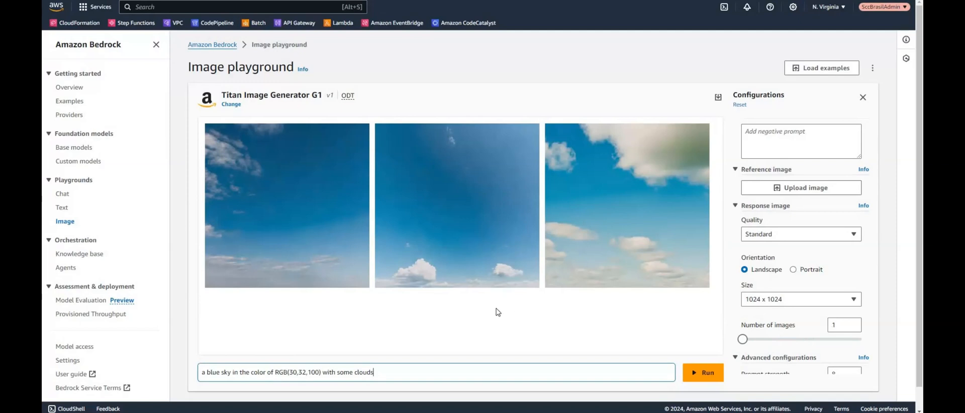
mouse_move(280, 191)
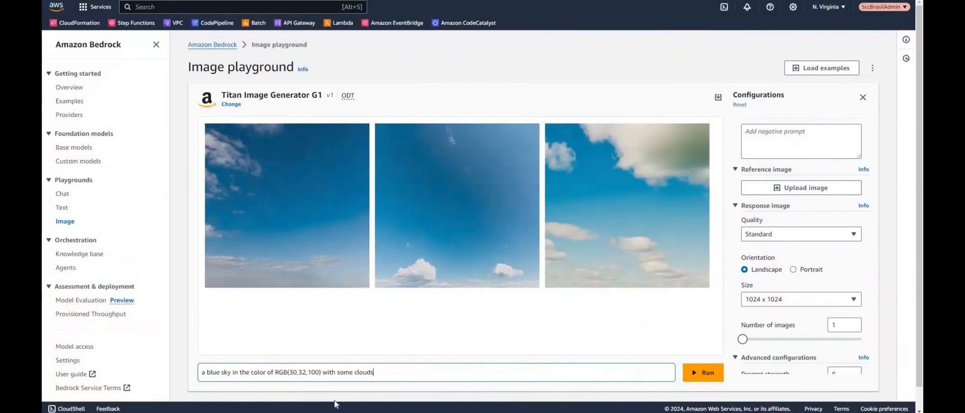
mouse_move(302, 297)
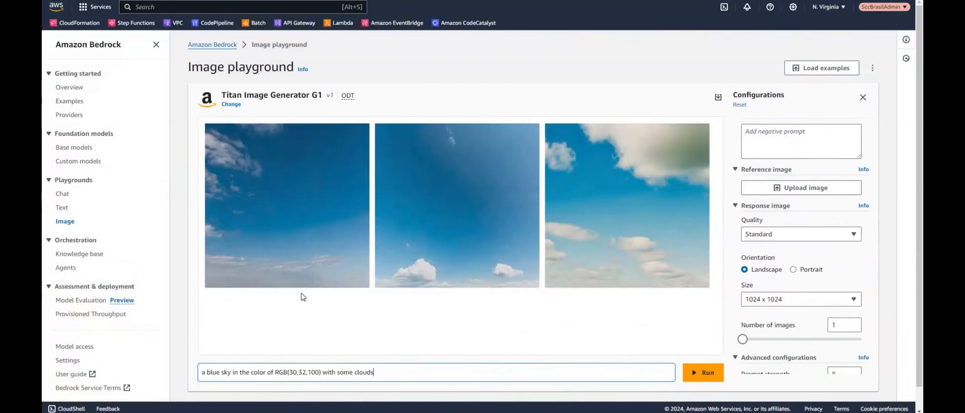
mouse_move(326, 347)
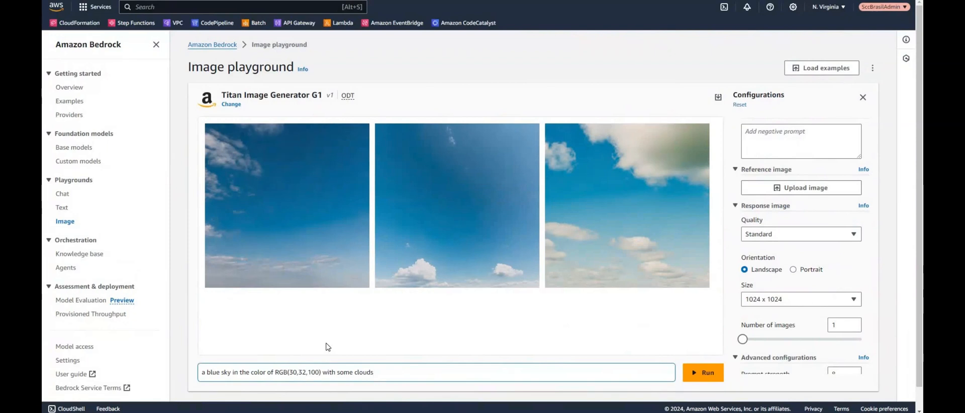
mouse_move(458, 313)
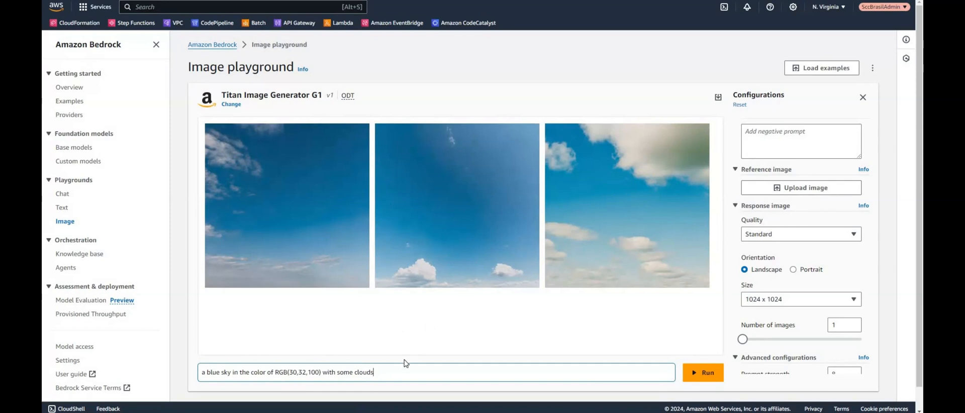
mouse_move(416, 346)
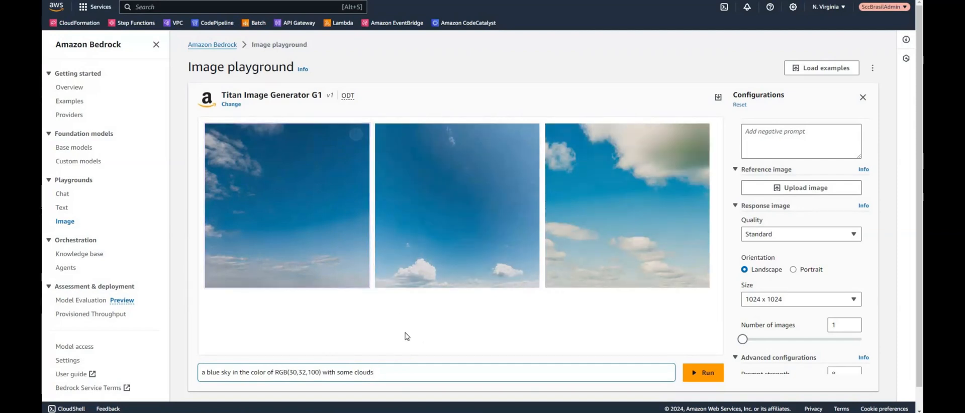
mouse_move(345, 338)
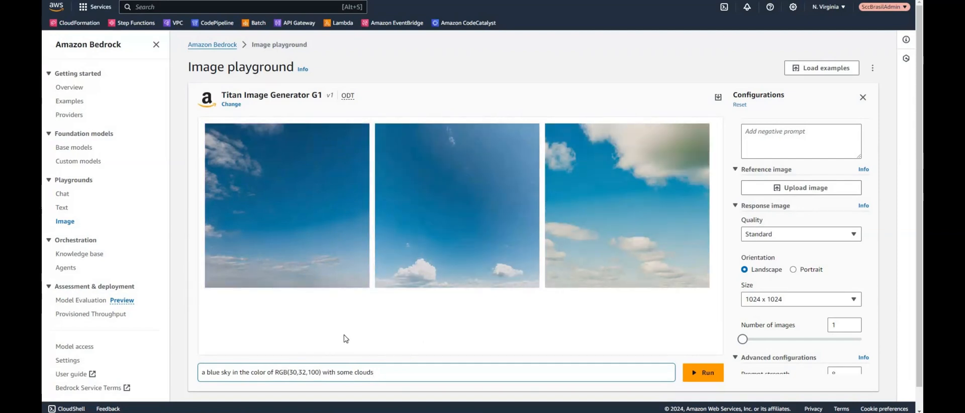
mouse_move(414, 339)
type("add a bottle of wine")
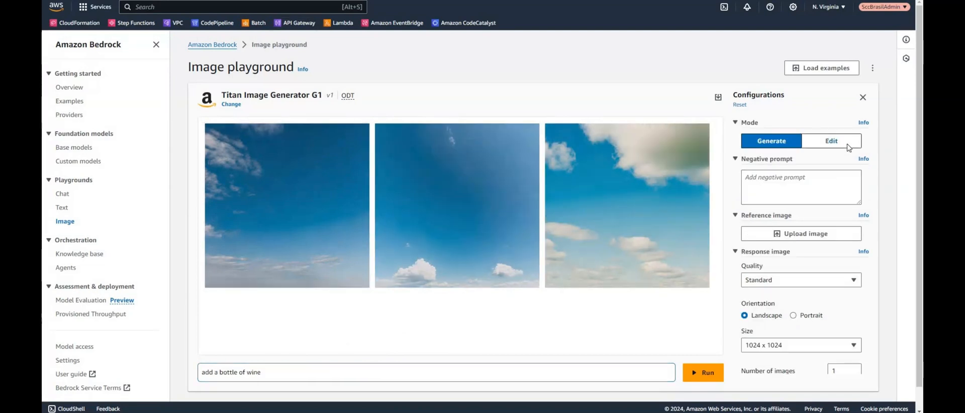
In Edit mode, upload the stormtrooper kitchen photo and run the 'add a bottle of wine' edit with mask 'kitchen bar'
left_click(831, 141)
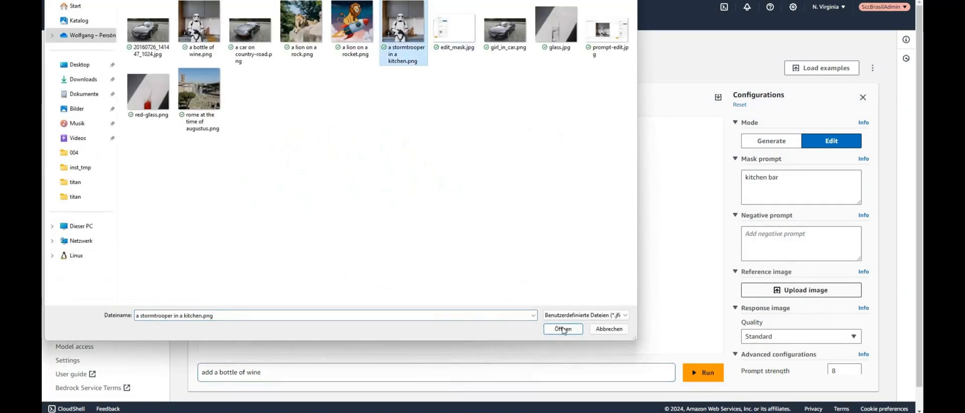
left_click(563, 329)
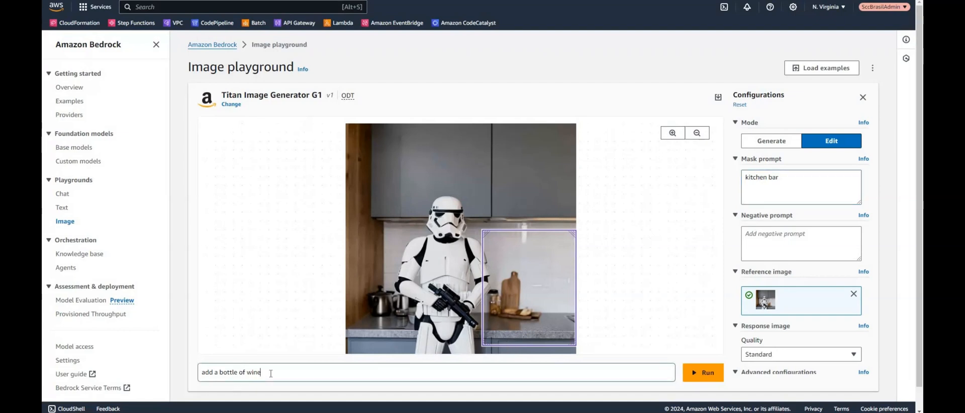
mouse_move(705, 342)
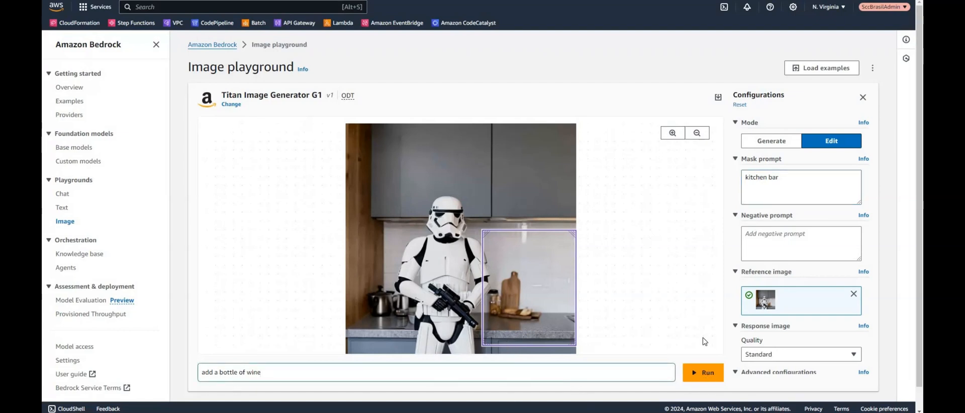
left_click(702, 373)
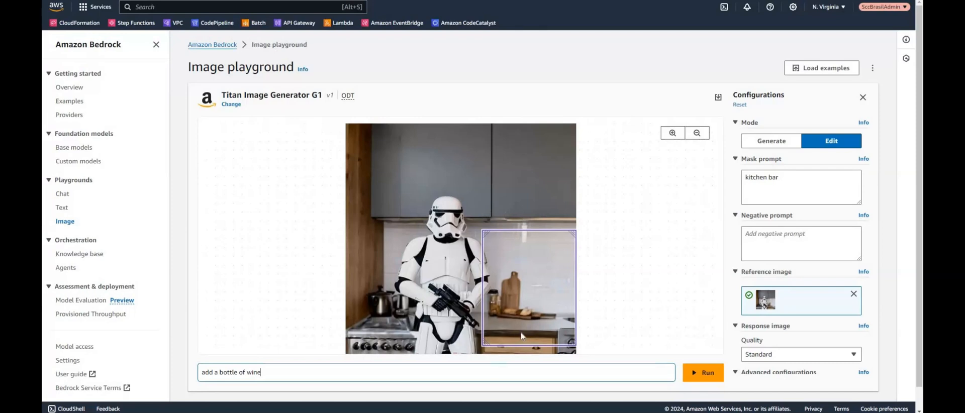
mouse_move(525, 209)
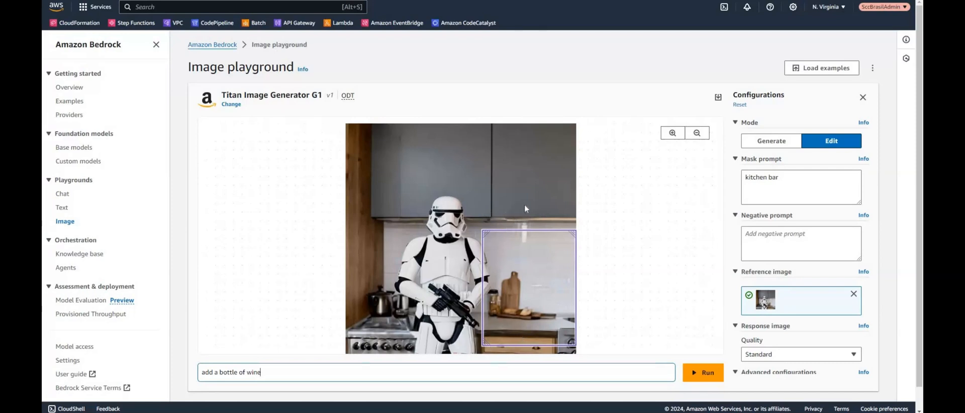
mouse_move(396, 350)
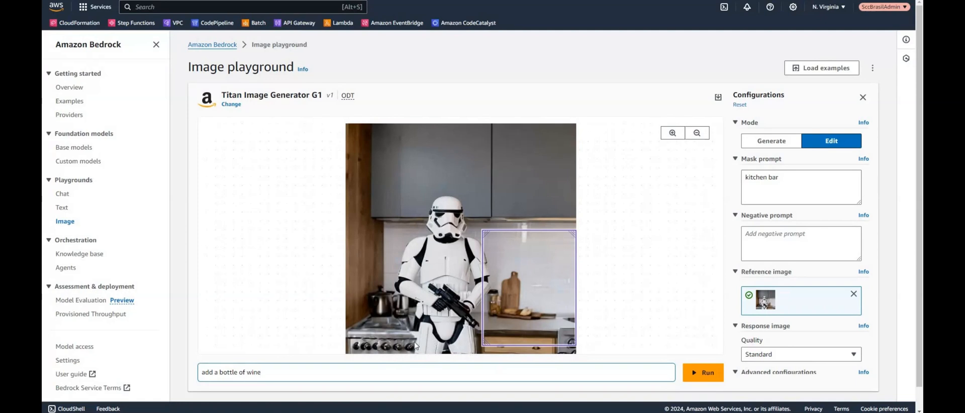
mouse_move(623, 314)
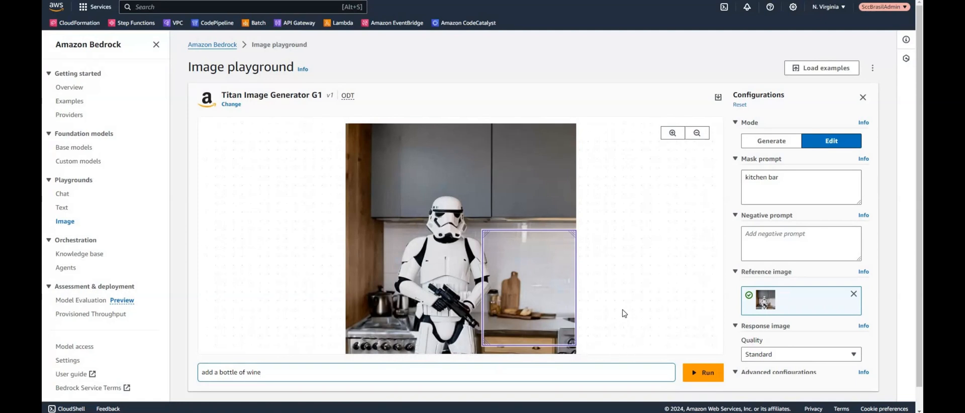
mouse_move(631, 265)
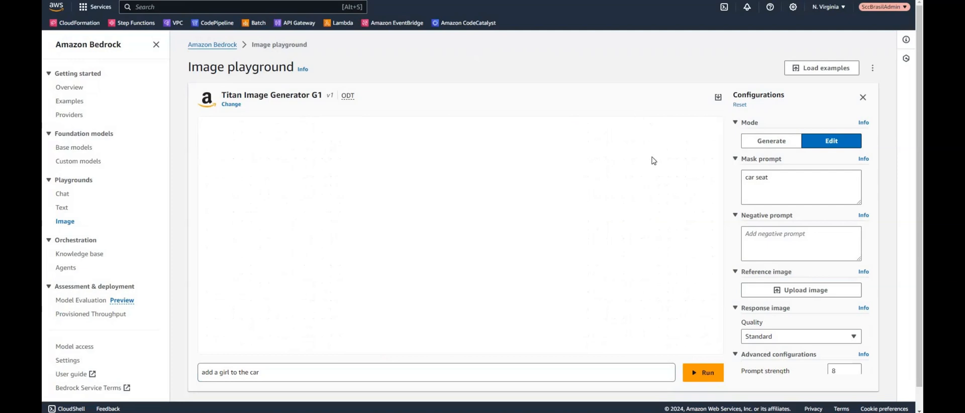
mouse_move(482, 104)
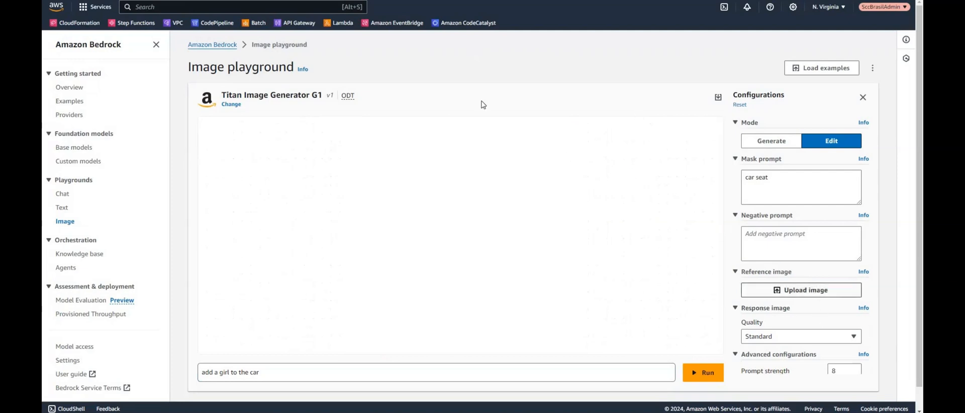
Load the convertible car photo as reference and fit the mask box over its seats
left_click(807, 290)
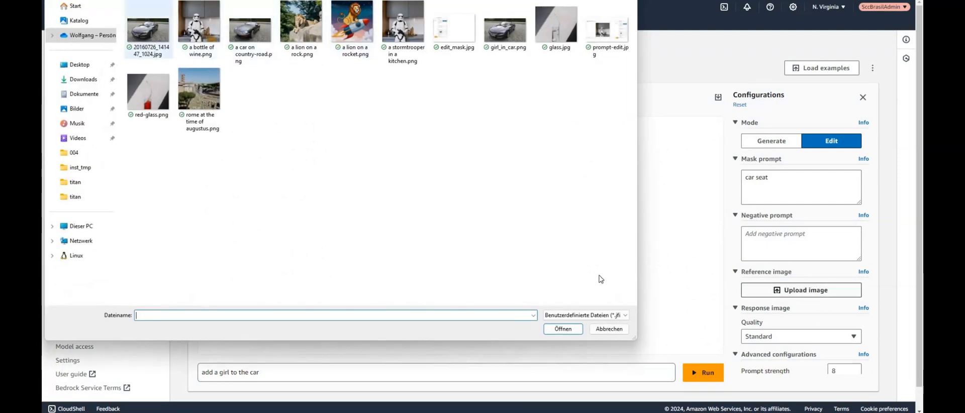
left_click(562, 327)
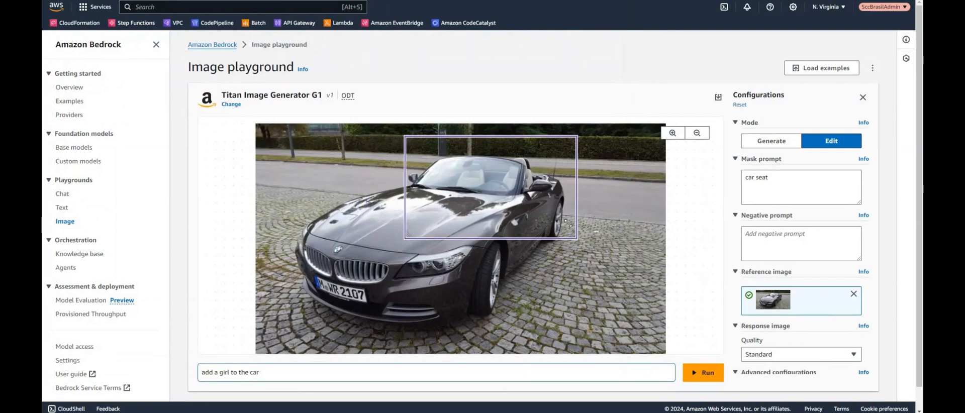
left_click_drag(566, 226, 510, 211)
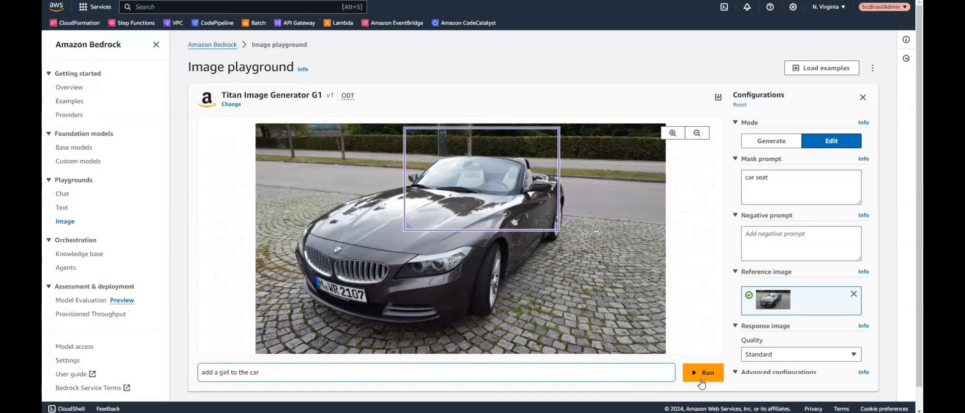
mouse_move(707, 241)
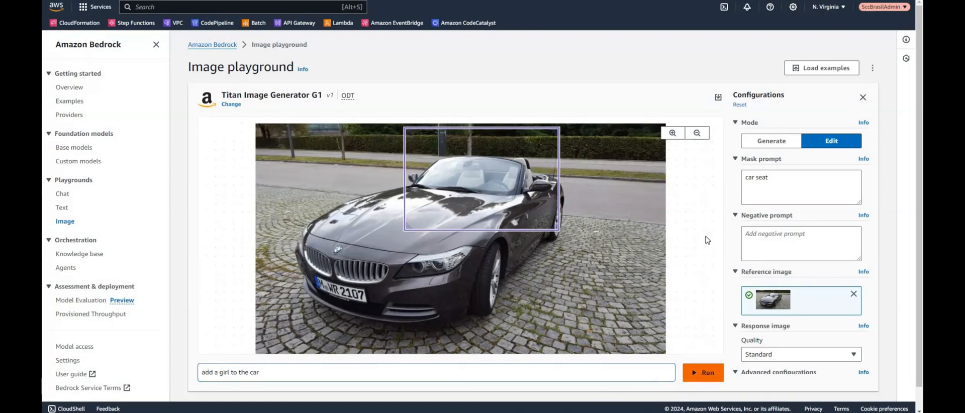
Generate the 'add a girl to the car' edit, inspect the result zoomed in, then clear the reference photo
left_click(703, 373)
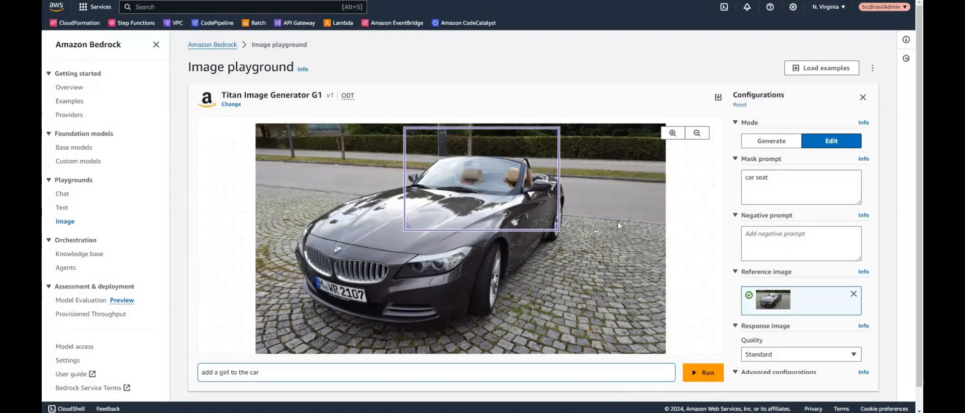
left_click(672, 133)
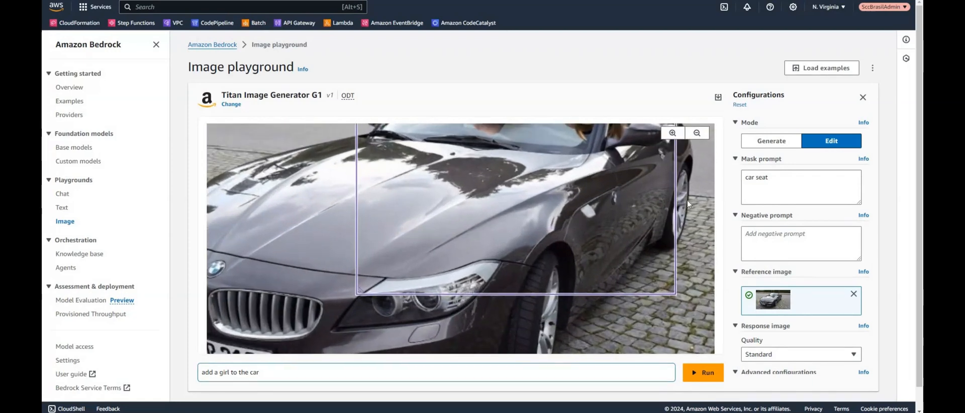
left_click(695, 132)
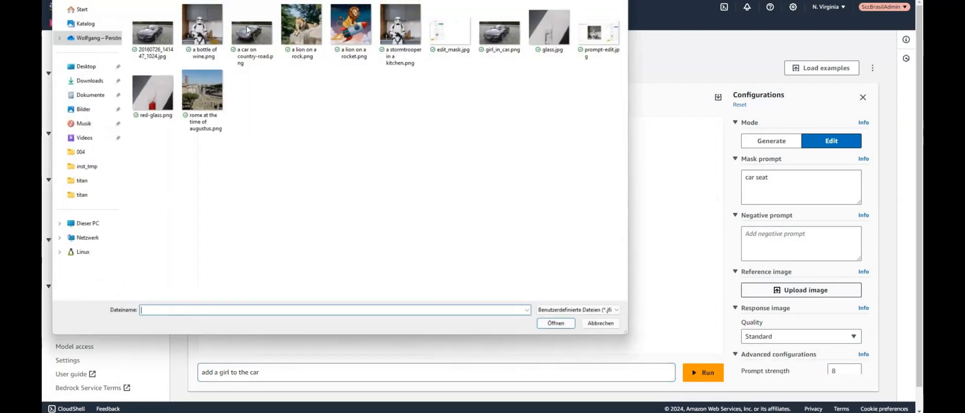
Reload 20160726_141447_1024.jpg as the reference photo for a whole-car mask
left_click(147, 25)
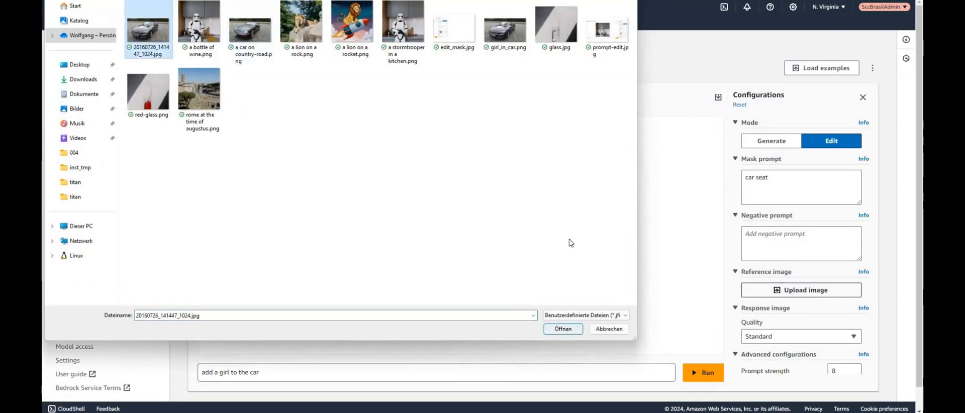
left_click(561, 328)
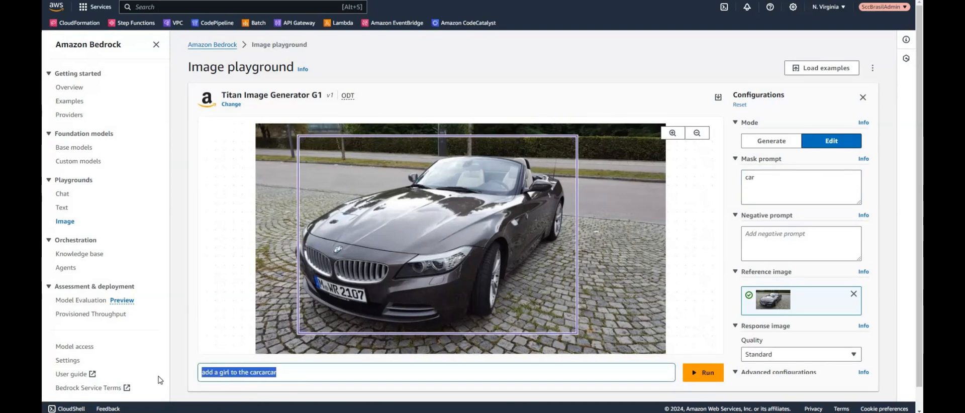
type("a")
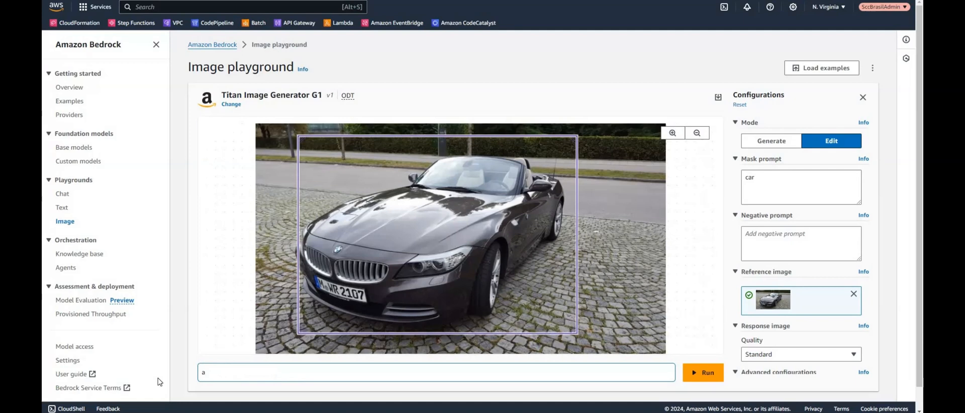
type("car")
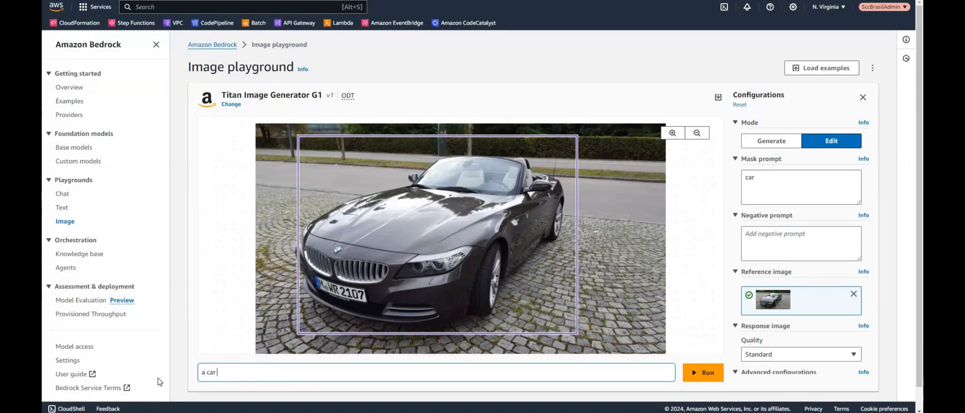
type("on a country")
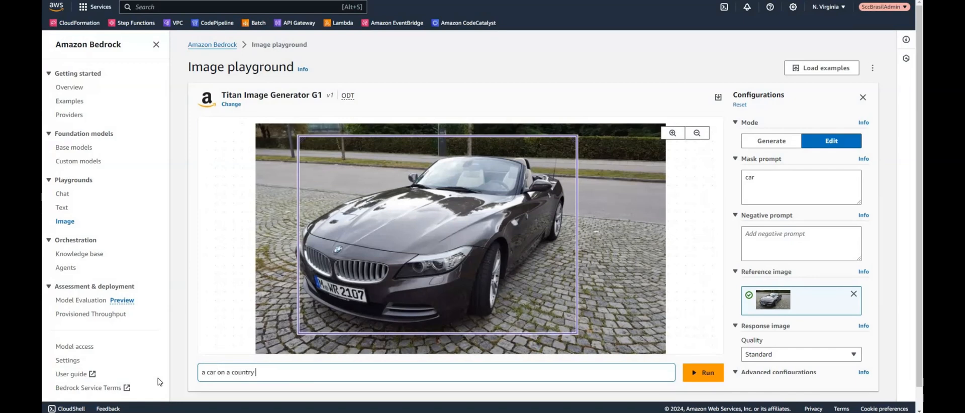
type("road")
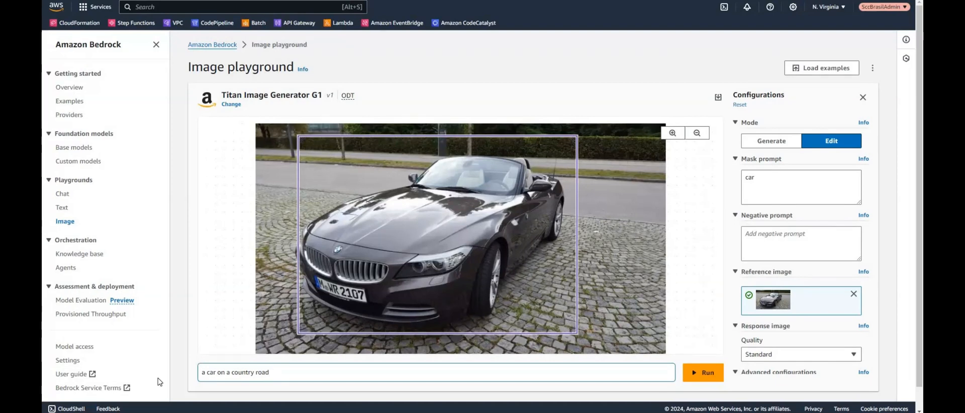
type("at sunset")
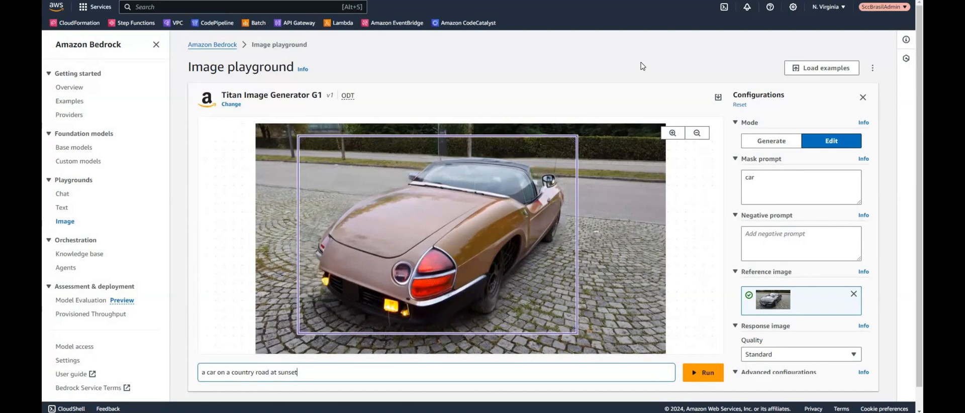
mouse_move(626, 177)
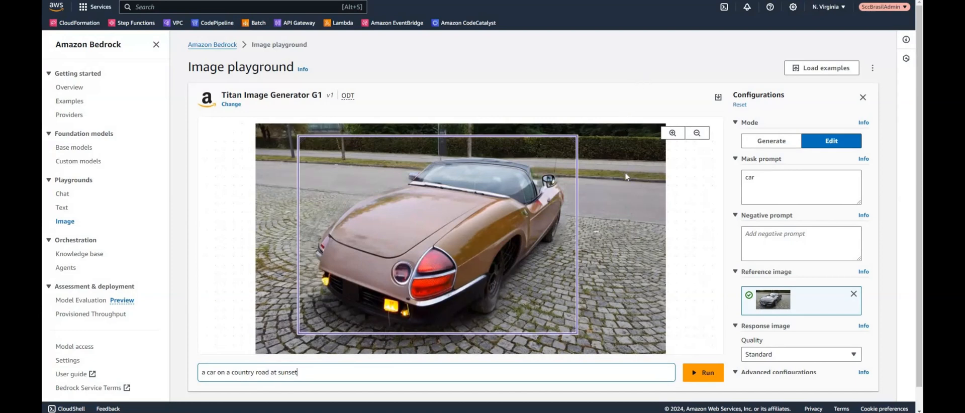
mouse_move(812, 148)
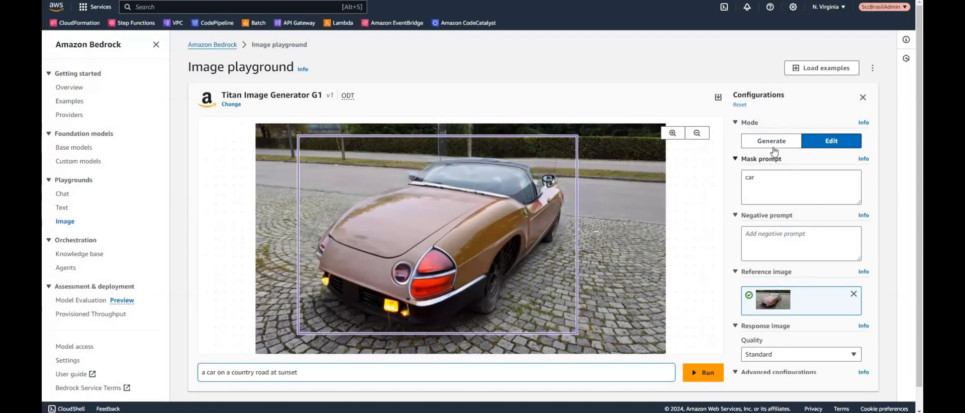
mouse_move(609, 181)
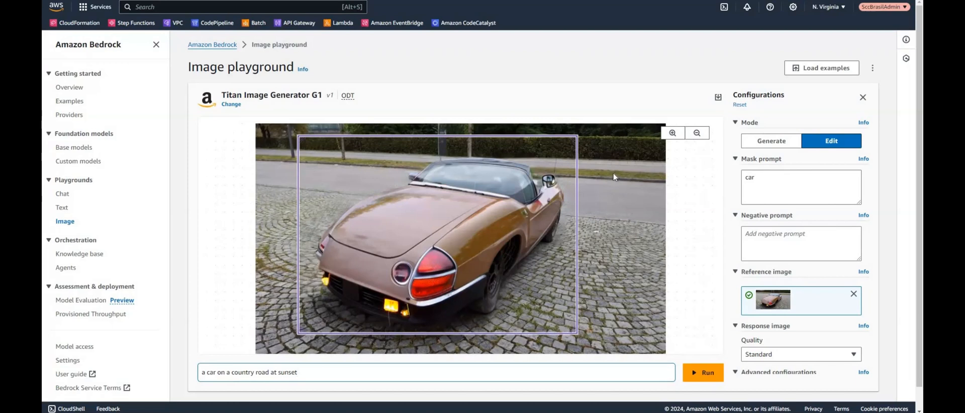
mouse_move(599, 178)
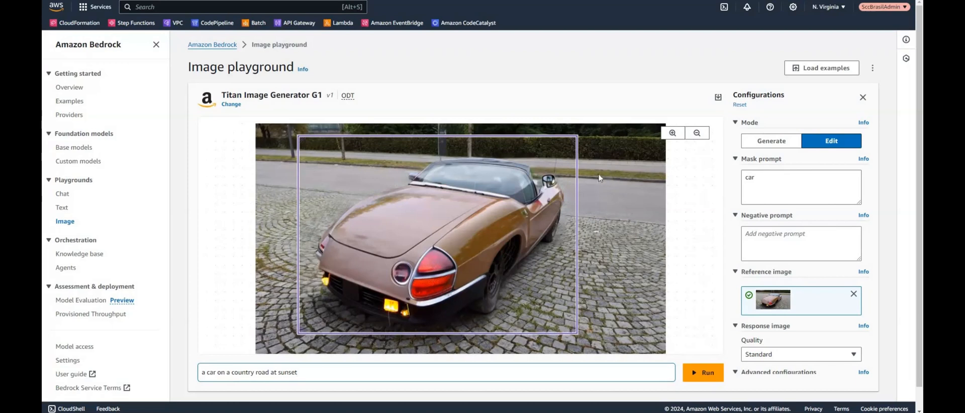
mouse_move(606, 189)
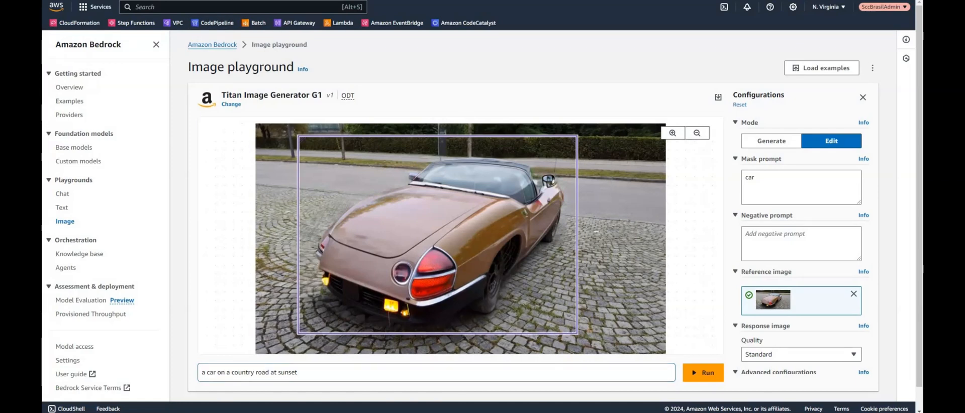
mouse_move(502, 63)
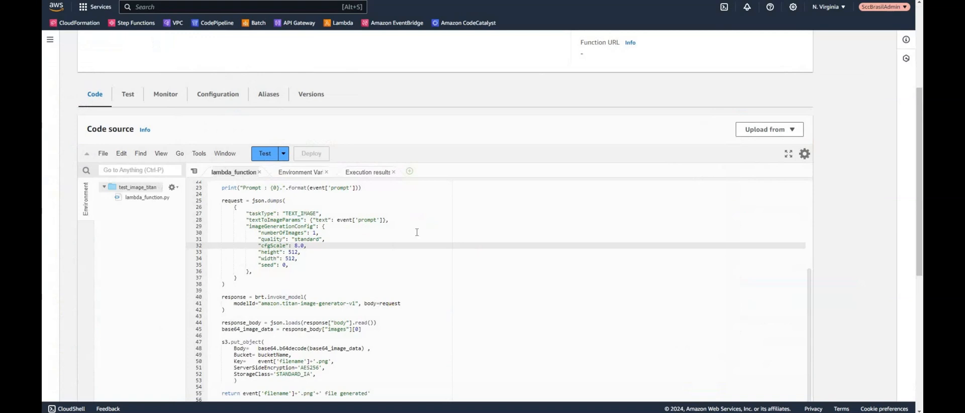
mouse_move(382, 275)
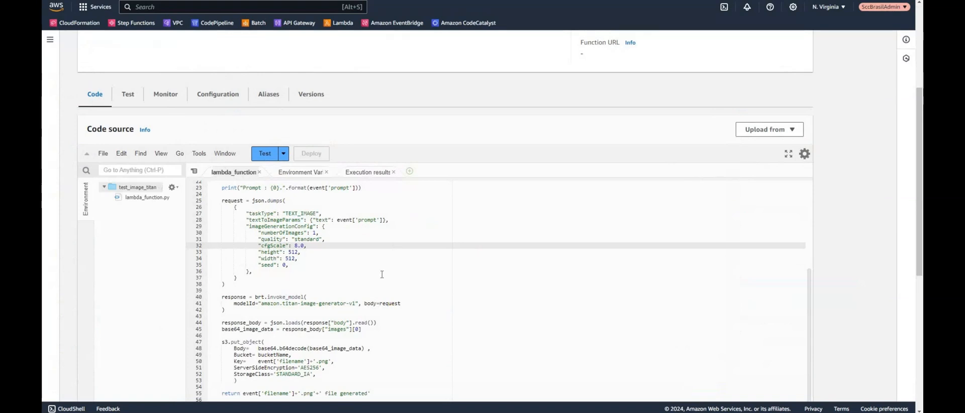
mouse_move(197, 294)
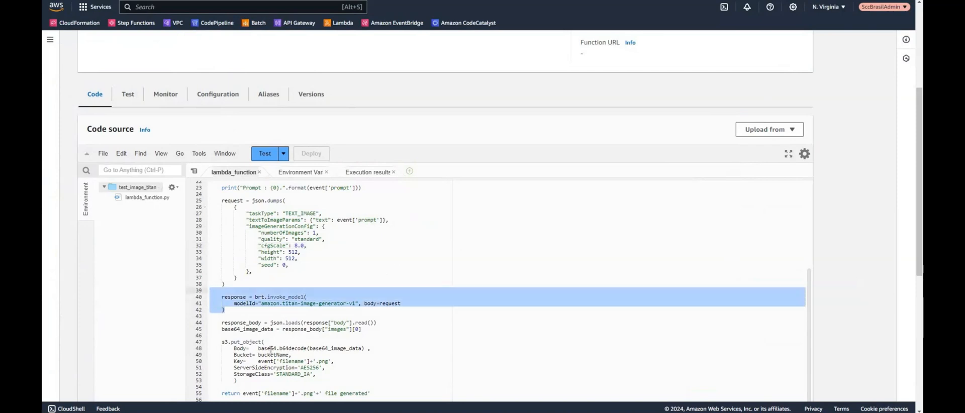
Review the invoke_model call and start a test execution of the test_image_titan function
scroll("down", 3)
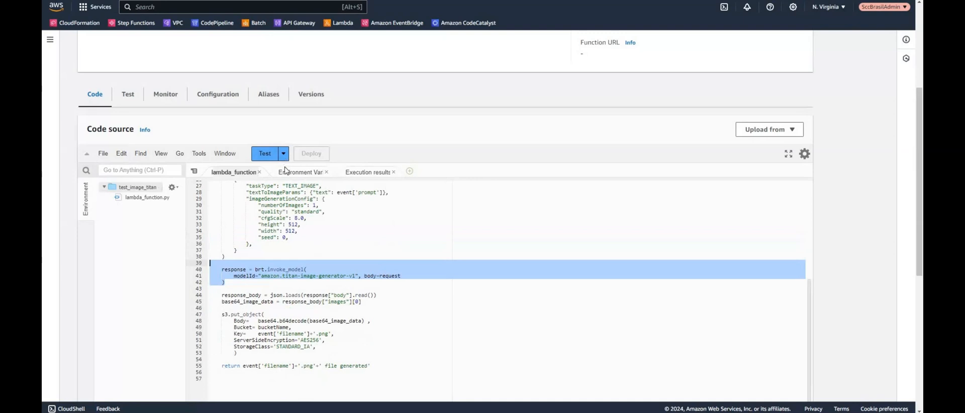
left_click(283, 154)
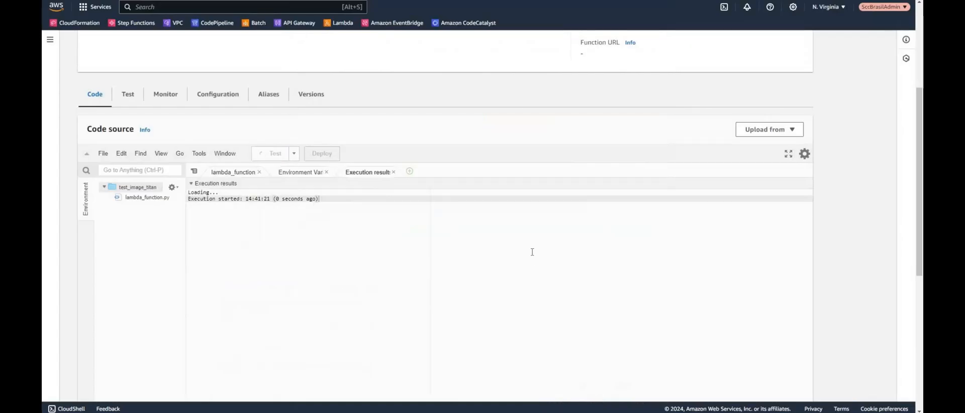
mouse_move(467, 216)
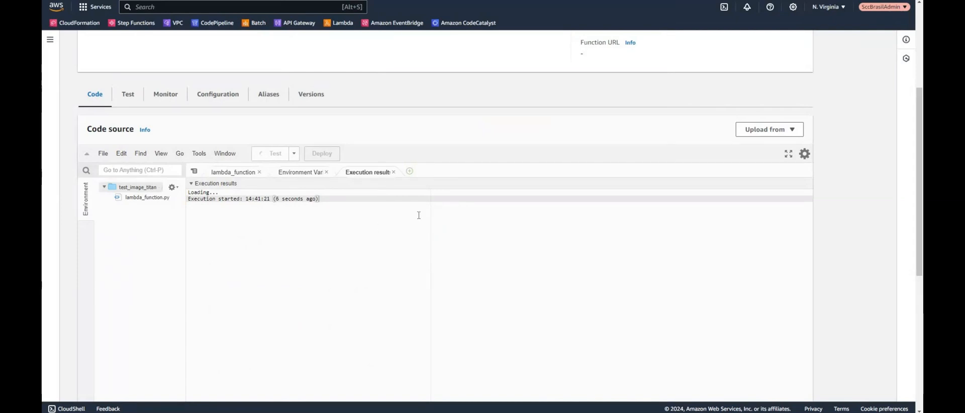
mouse_move(362, 209)
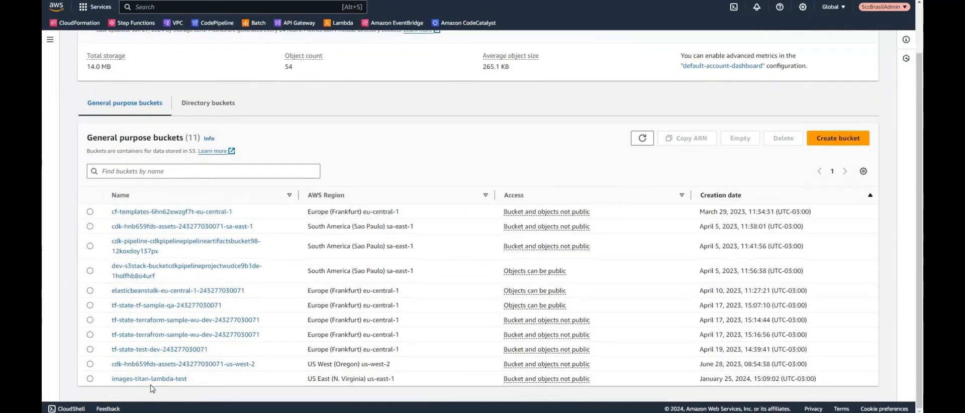
Refresh the images-titan-lambda-test bucket and download the newly generated lions.png
left_click(149, 379)
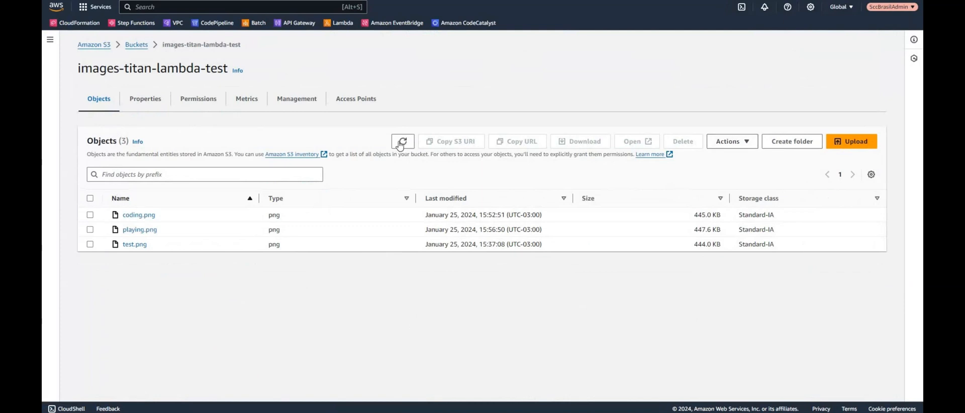
left_click(402, 141)
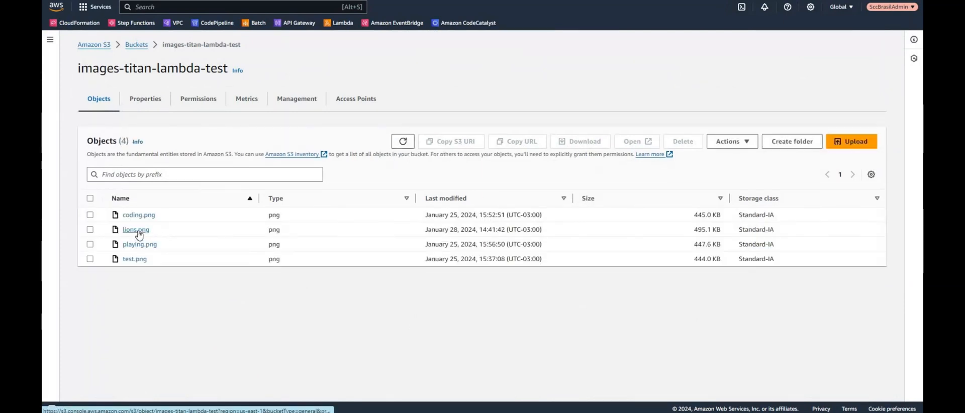
left_click(135, 229)
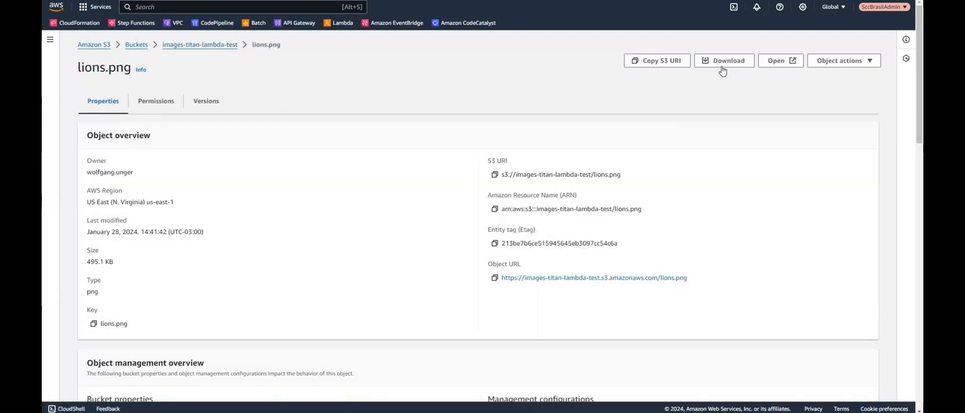
left_click(723, 61)
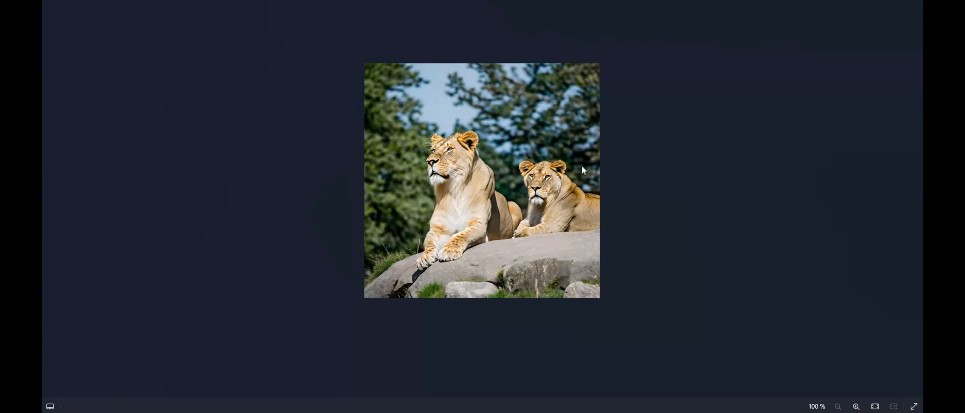
mouse_move(636, 159)
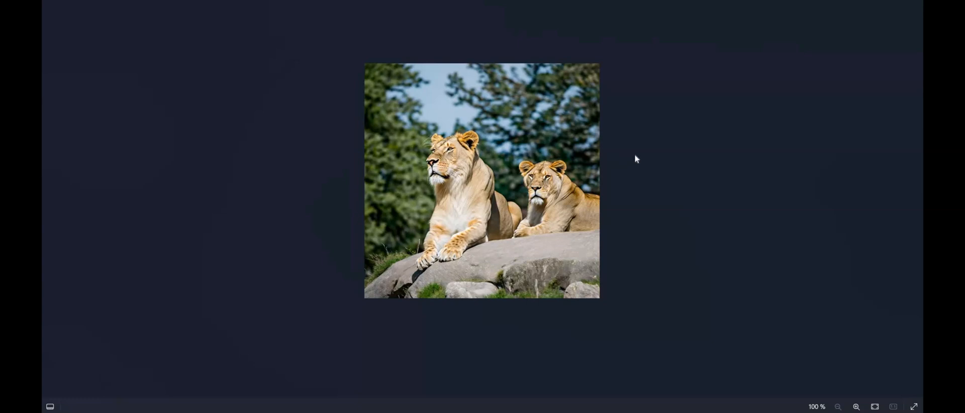
mouse_move(671, 99)
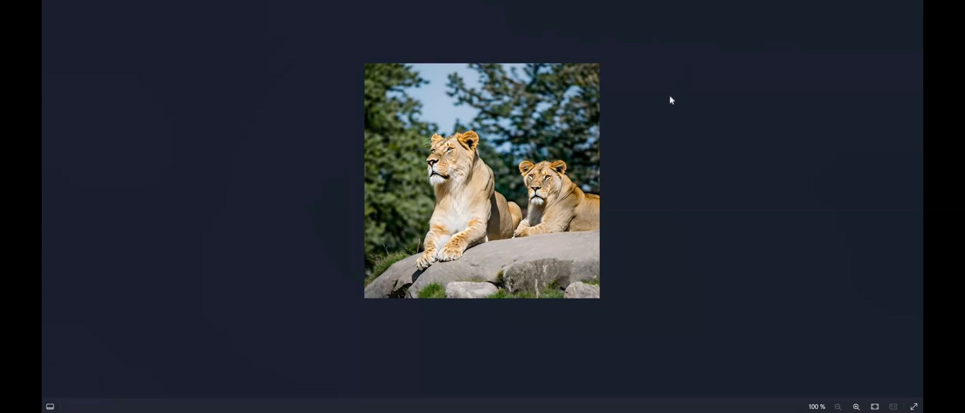
mouse_move(652, 88)
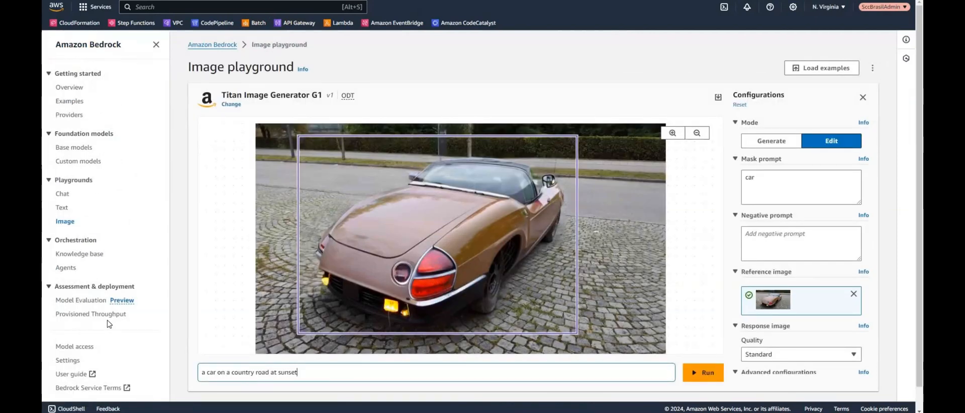
mouse_move(104, 267)
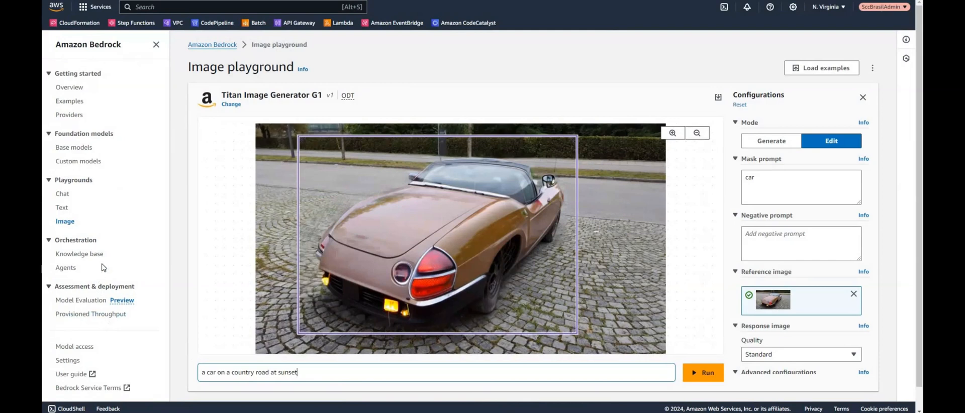
mouse_move(64, 221)
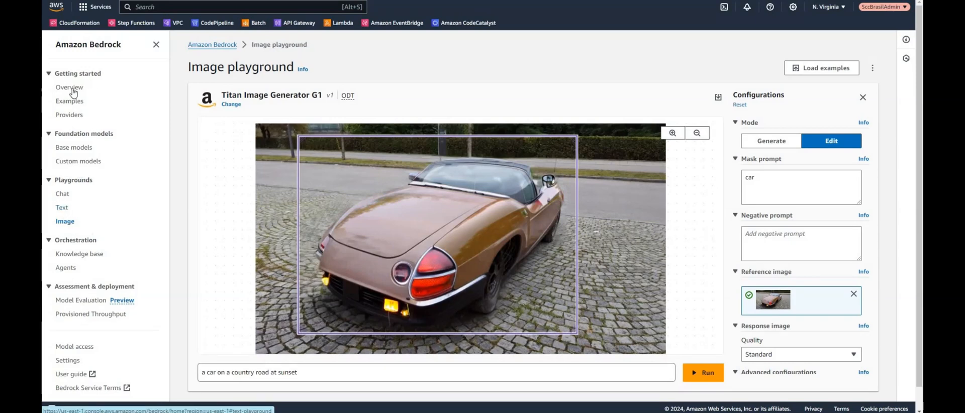
Navigate from the image playground to the Bedrock Overview page of foundation models
left_click(69, 87)
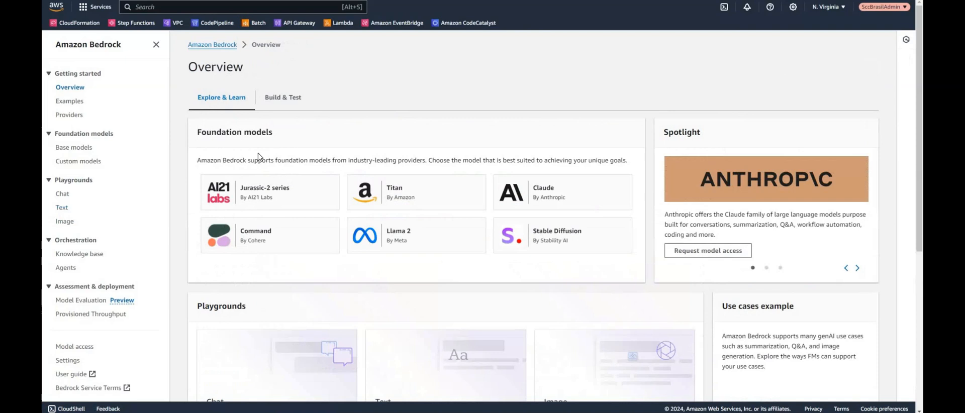
mouse_move(458, 209)
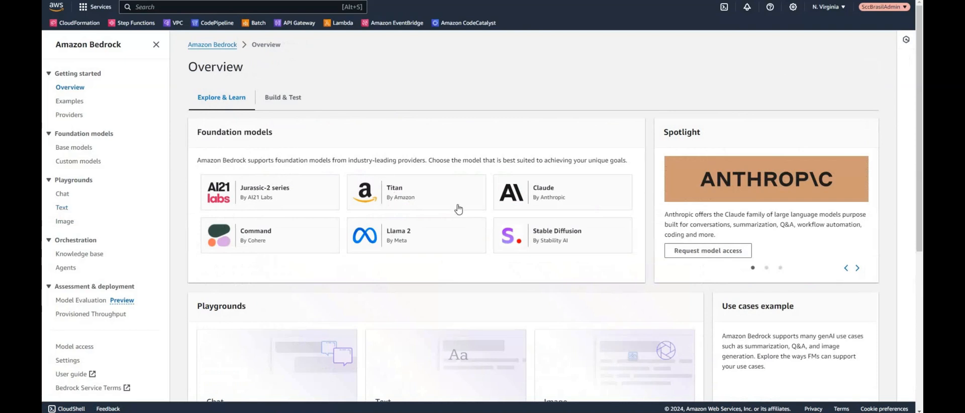
mouse_move(426, 209)
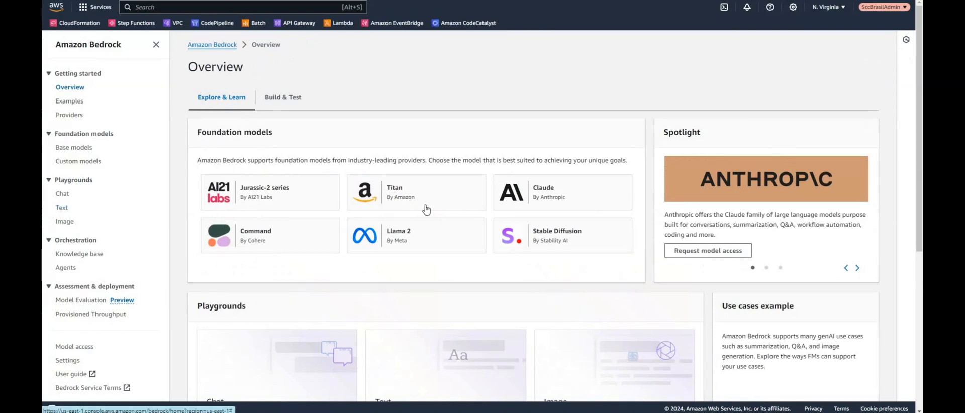
mouse_move(451, 81)
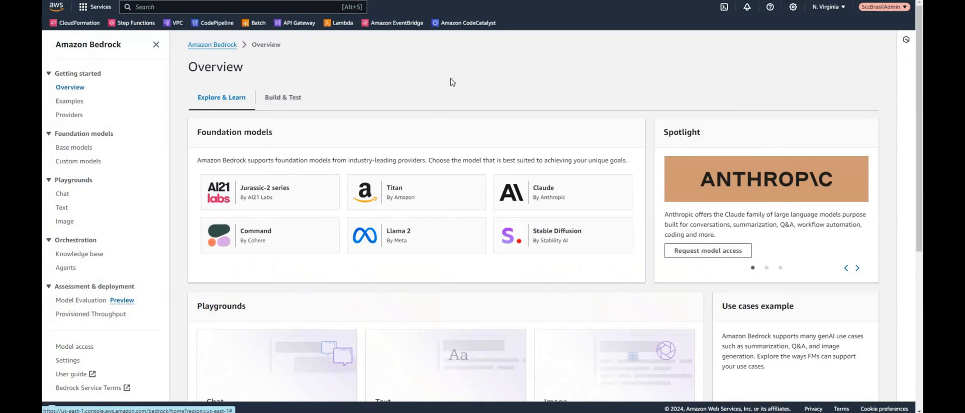